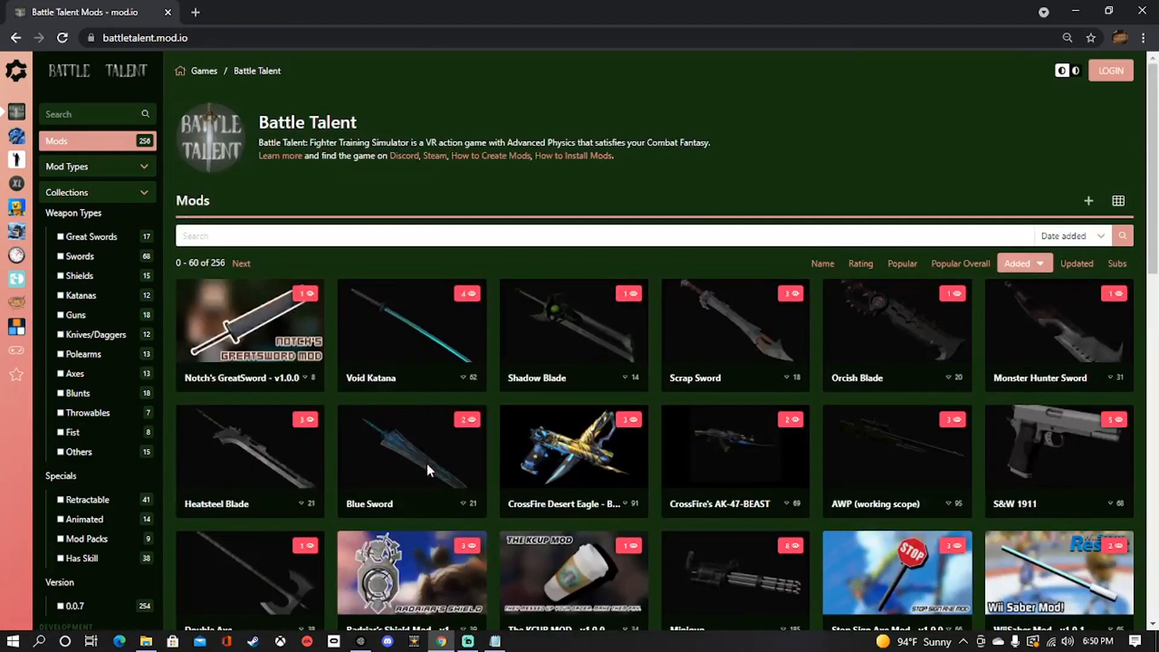
{"action": "mouse_move", "coordinate": [507, 181]}
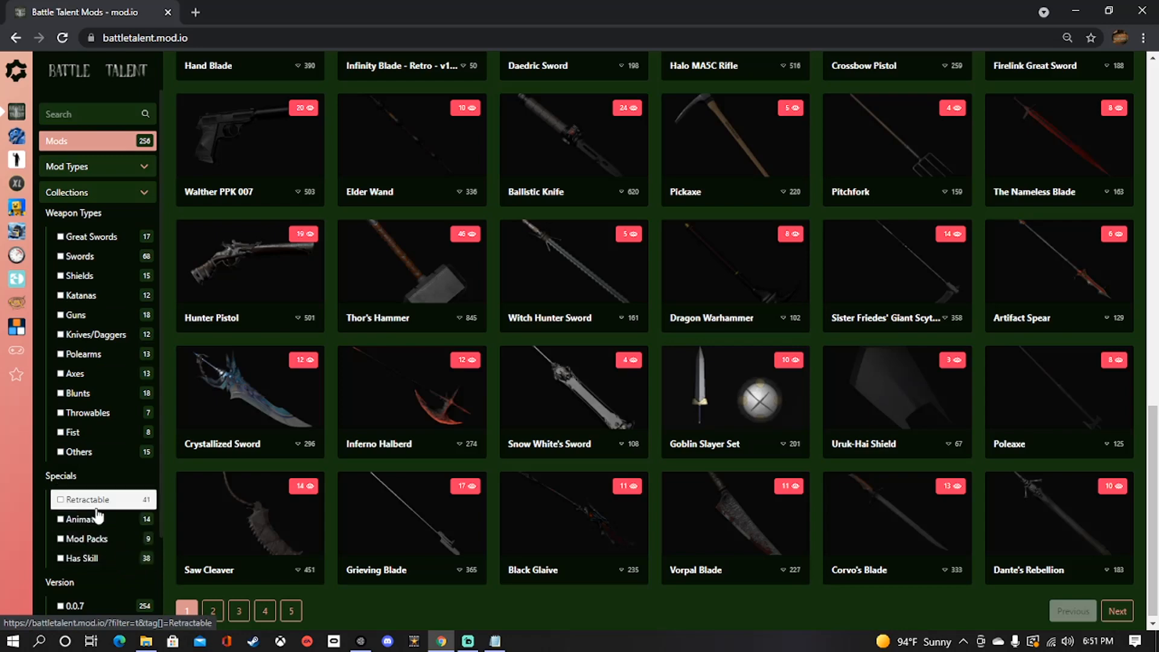
Filter the Battle Talent mods list to Retractable weapons and browse the results
{"action": "left_click", "coordinate": [60, 499]}
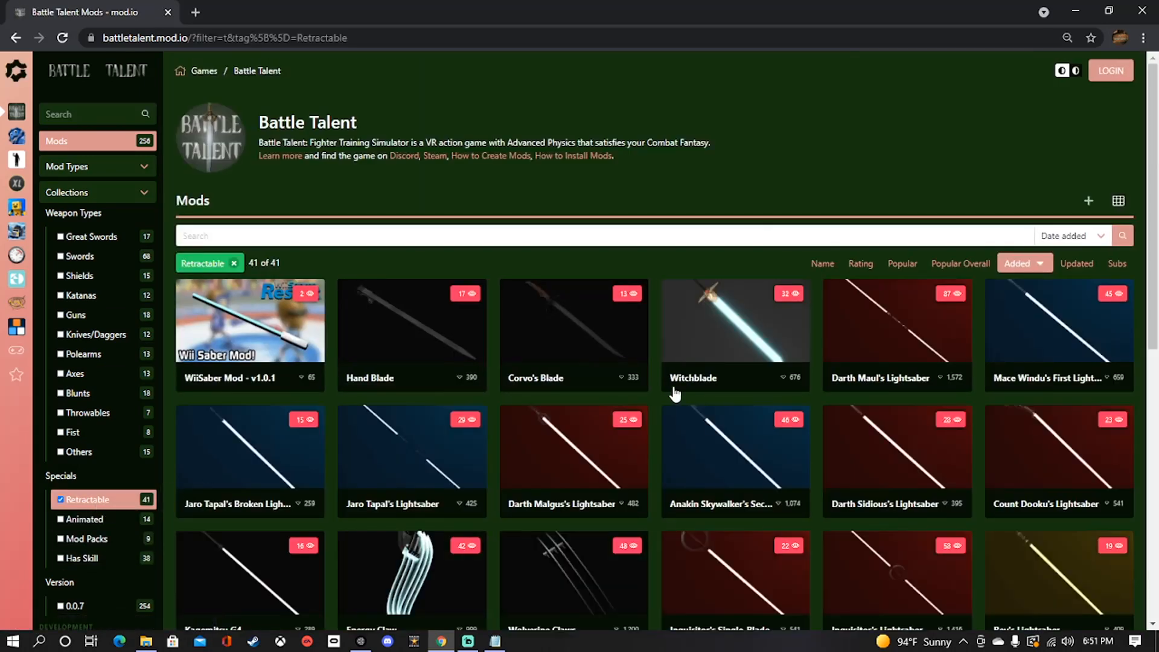
{"action": "scroll", "scroll_direction": "down", "scroll_amount": 3}
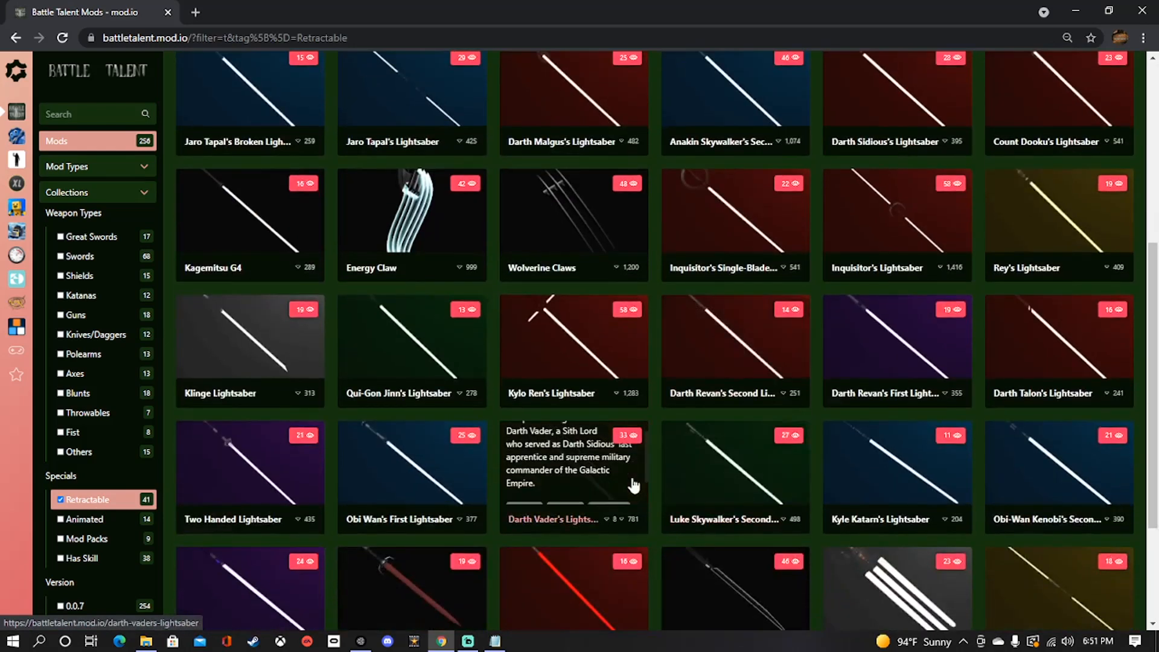
{"action": "scroll", "scroll_direction": "down", "scroll_amount": 3}
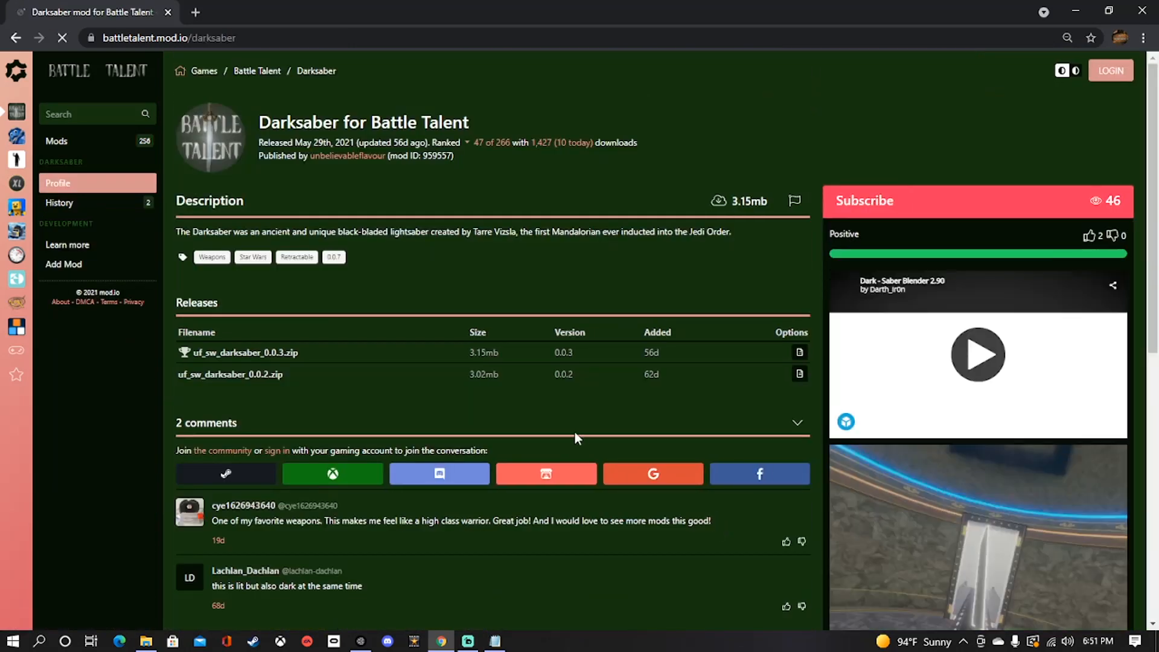
{"action": "mouse_move", "coordinate": [244, 352]}
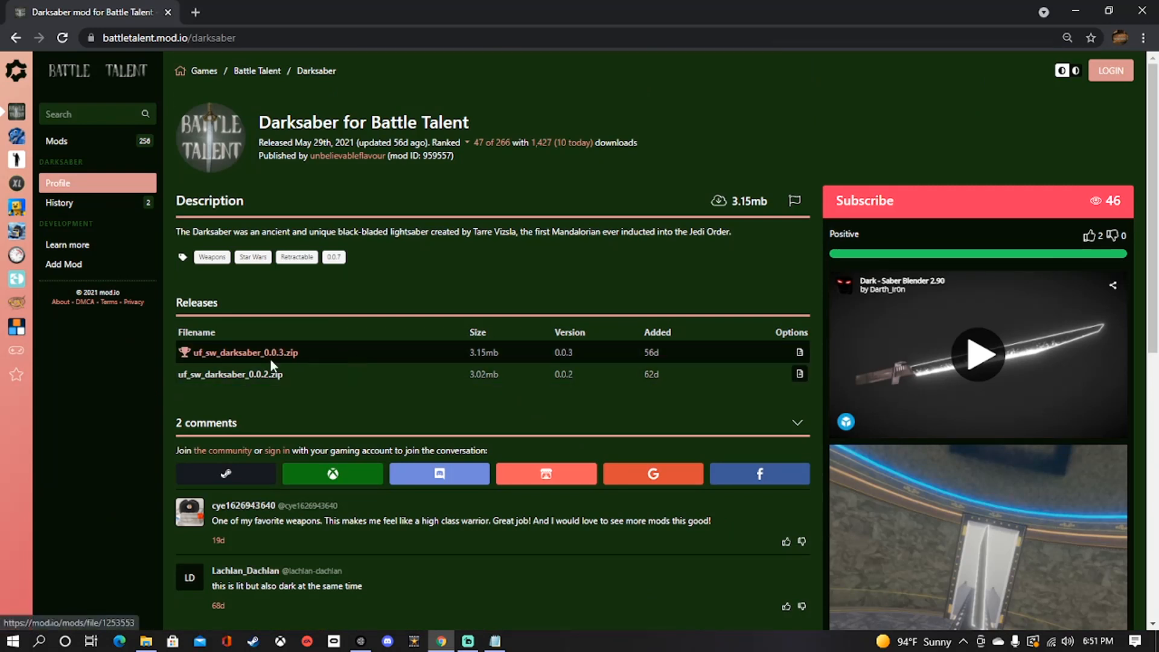
{"action": "mouse_move", "coordinate": [229, 374]}
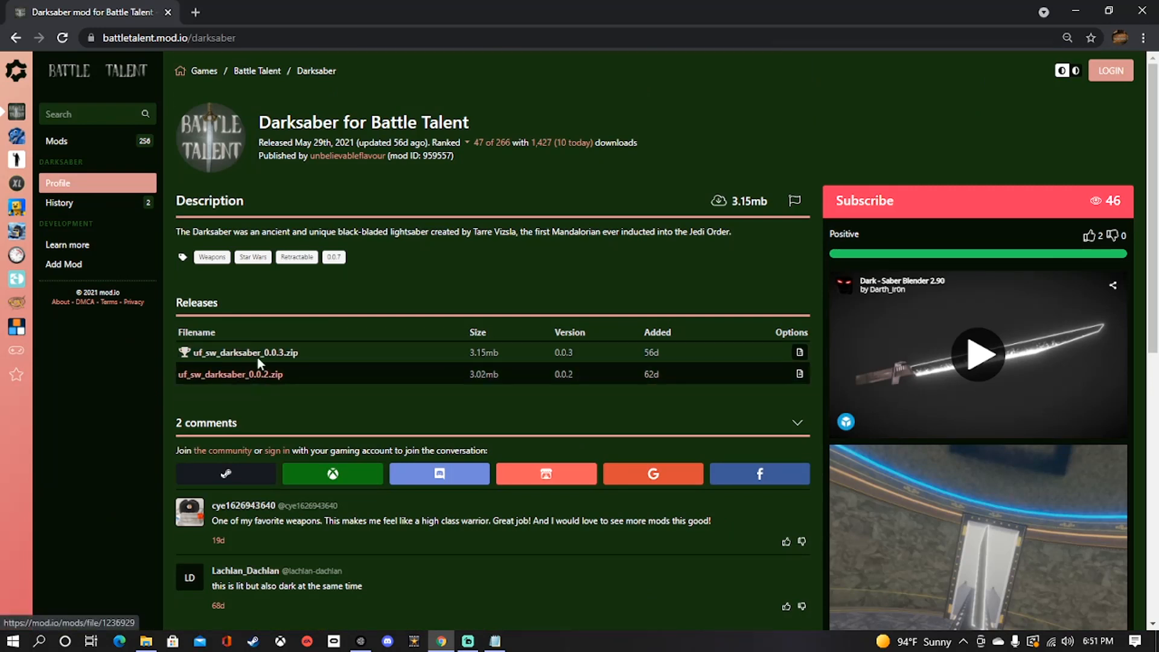
Download the Darksaber mod's latest release zip from its mod.io page
{"action": "left_click", "coordinate": [229, 374]}
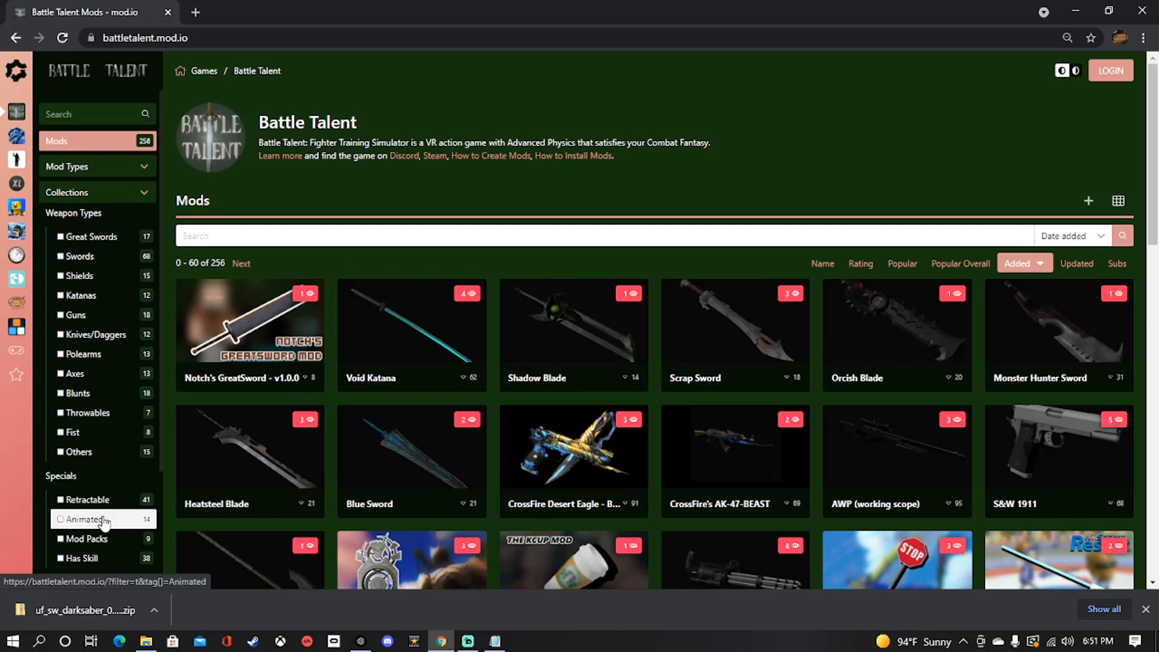
Filter to Animated mods and download uf_sw_inquisitorsaber_0.0.3.zip from Inquisitor's Lightsaber
{"action": "left_click", "coordinate": [60, 520]}
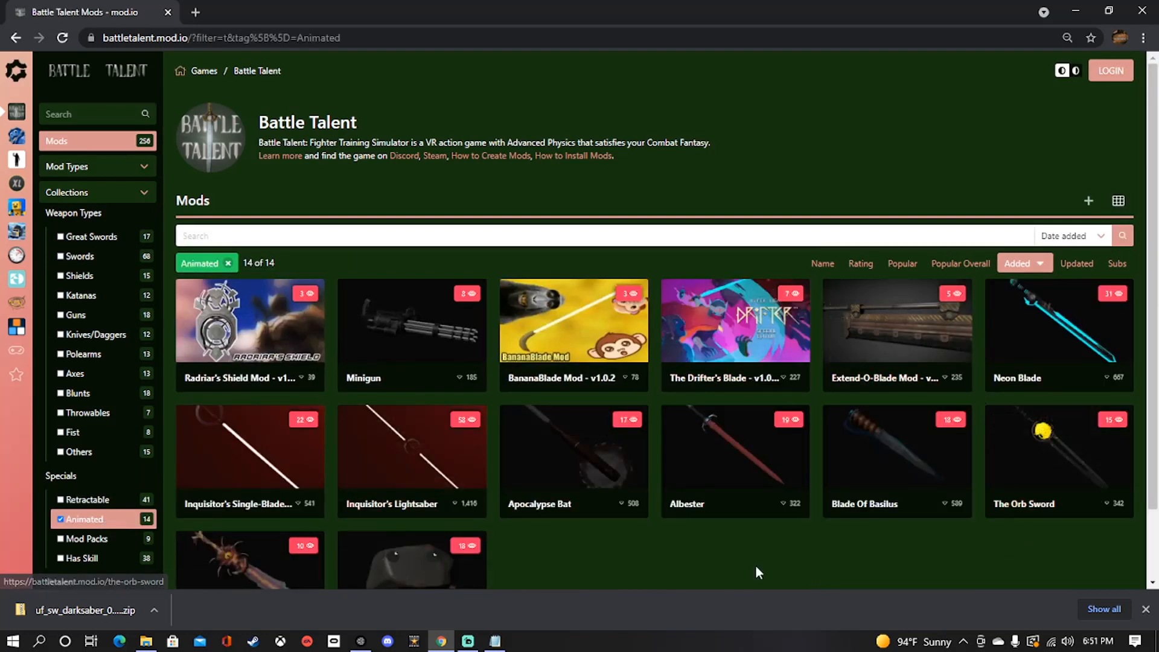
{"action": "scroll", "scroll_direction": "down", "scroll_amount": 3}
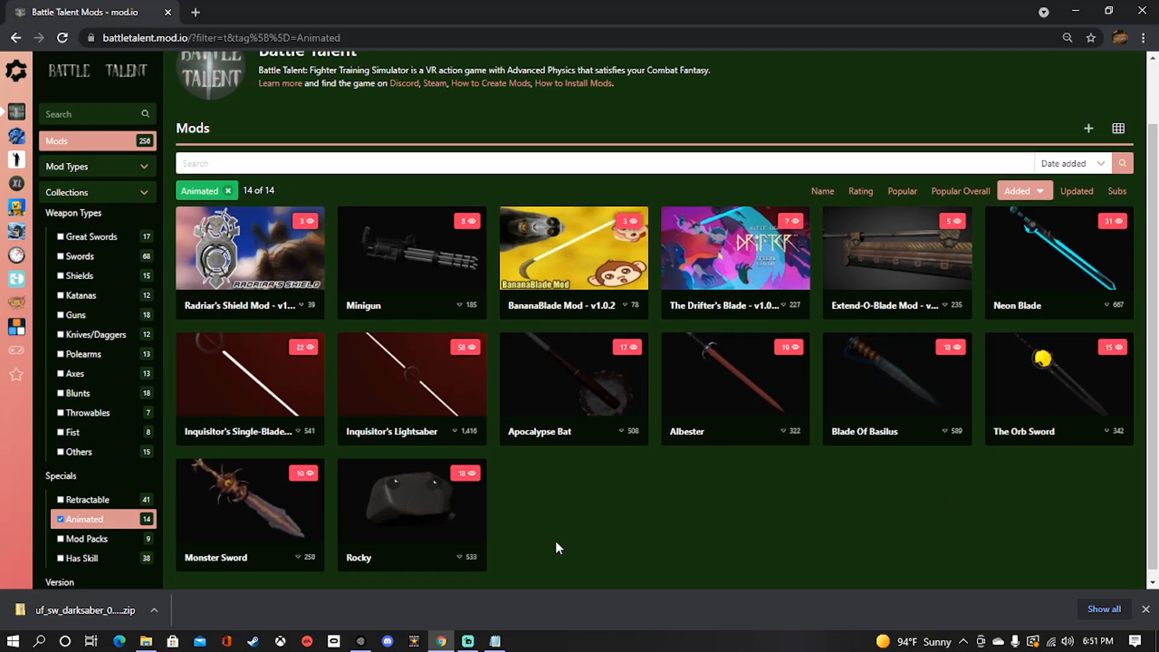
{"action": "mouse_move", "coordinate": [251, 495]}
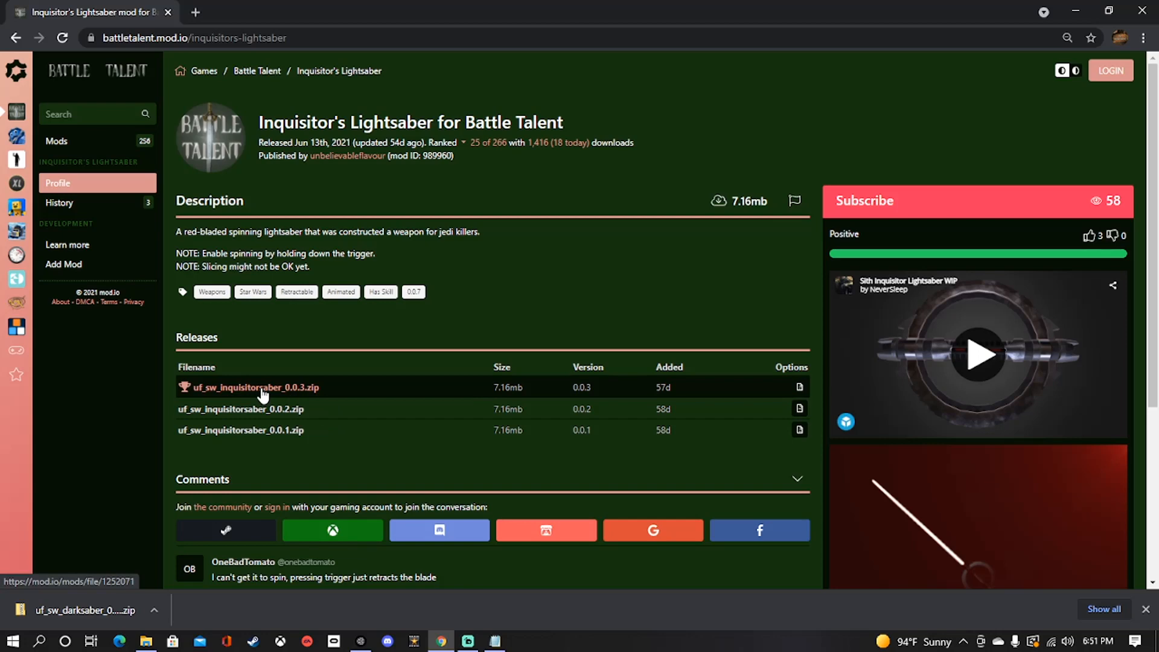
{"action": "left_click", "coordinate": [255, 386]}
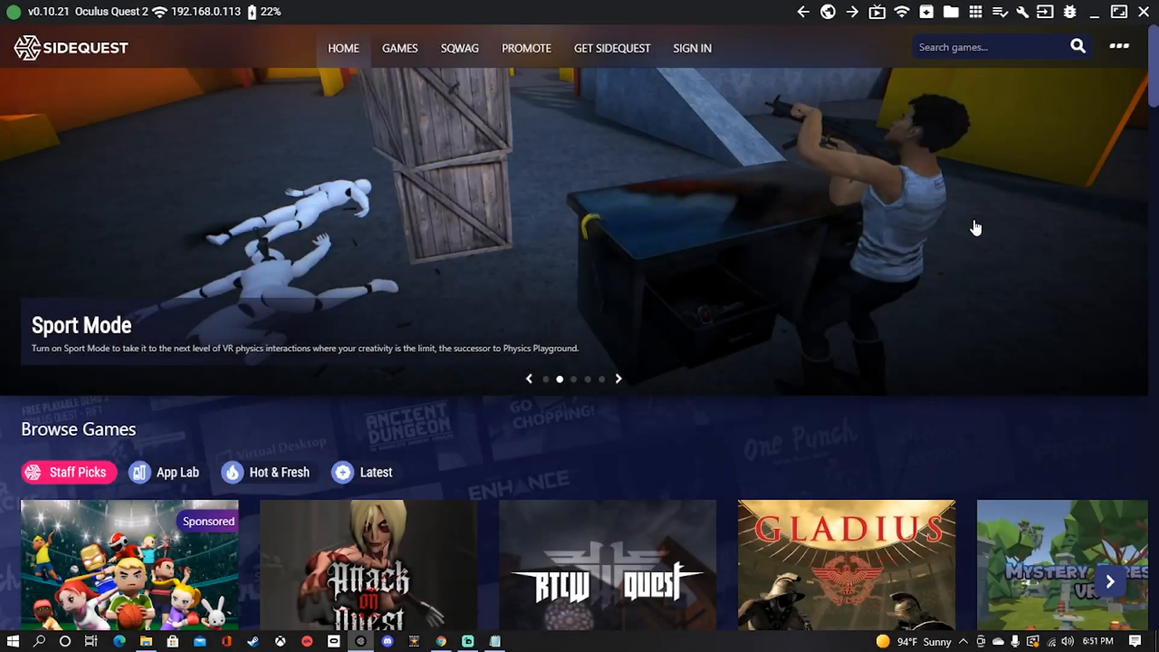
{"action": "mouse_move", "coordinate": [953, 150]}
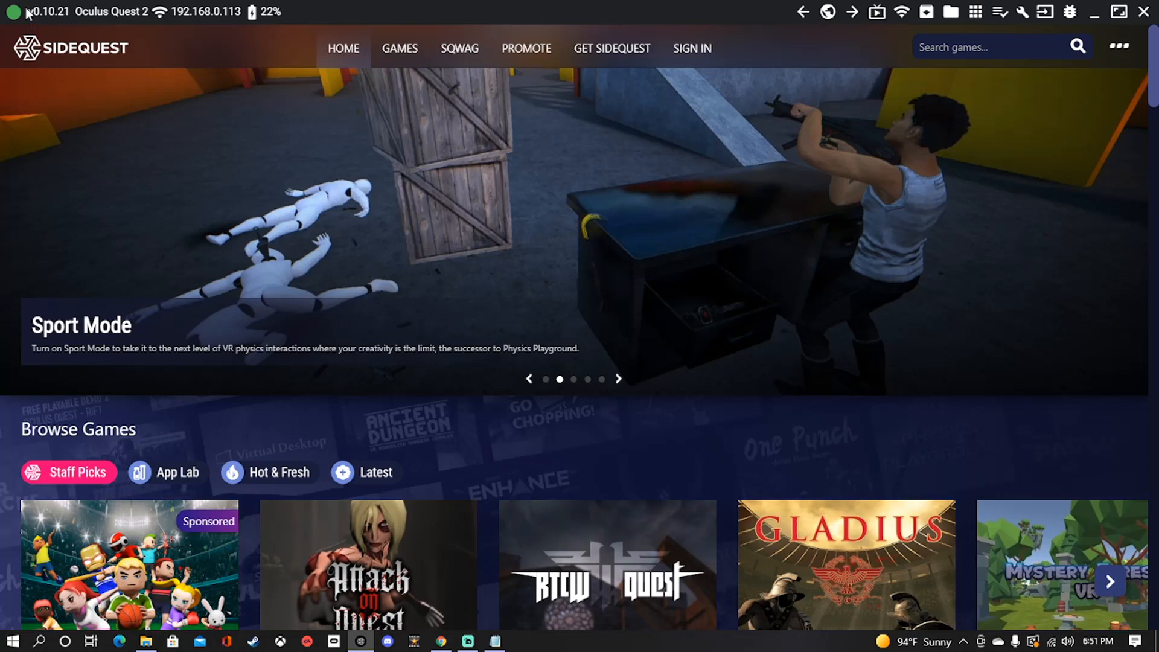
{"action": "mouse_move", "coordinate": [164, 19]}
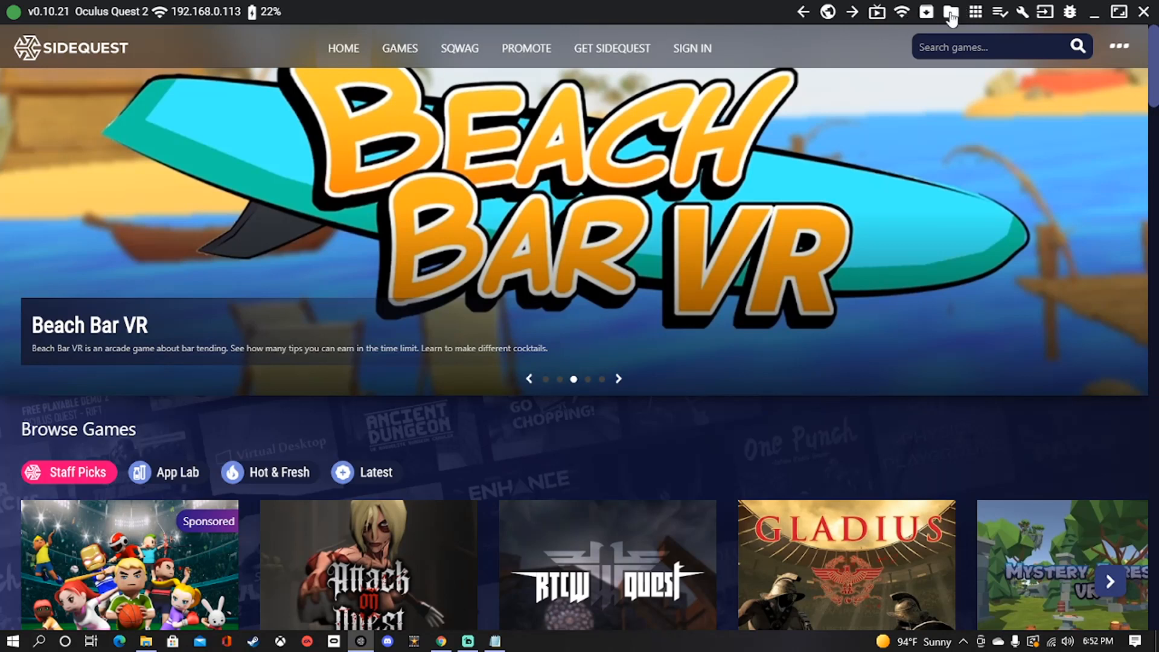
Open SideQuest's file manager showing the headset's sdcard > Android > data folder
{"action": "left_click", "coordinate": [951, 12]}
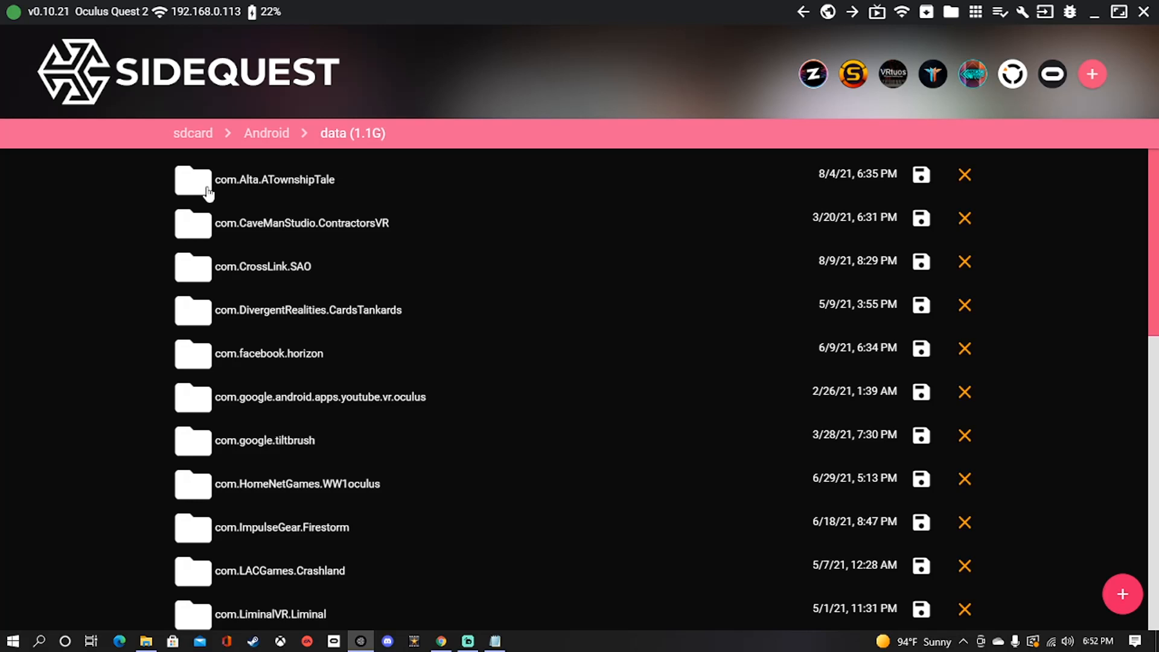
{"action": "mouse_move", "coordinate": [242, 320]}
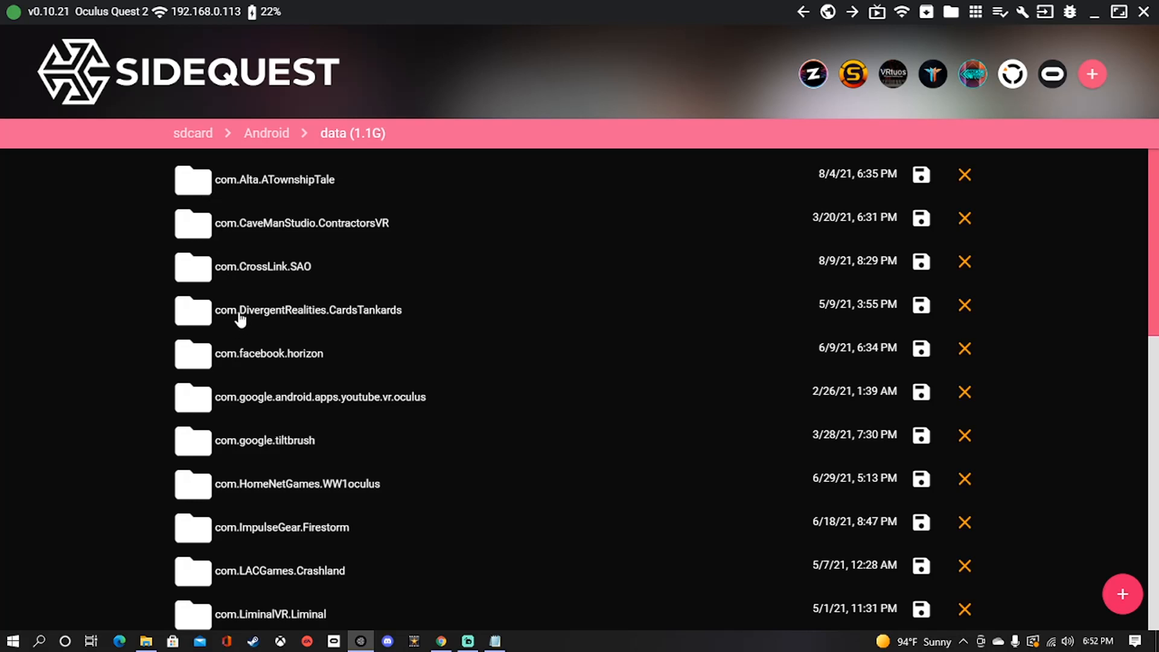
{"action": "mouse_move", "coordinate": [208, 287]}
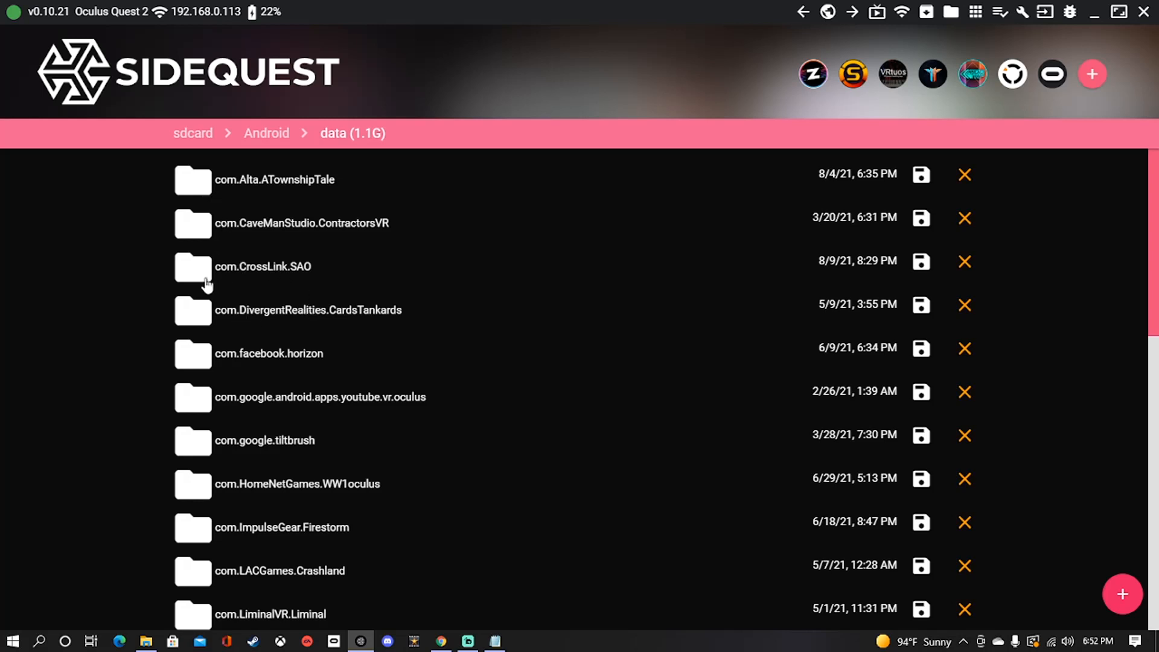
{"action": "mouse_move", "coordinate": [236, 278]}
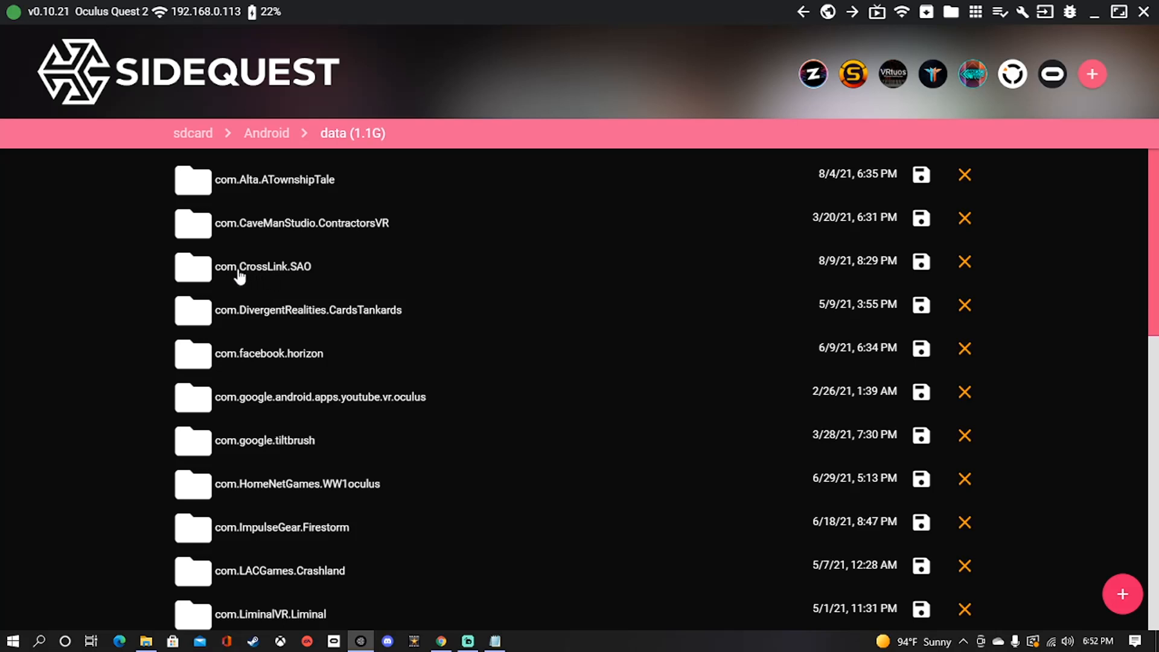
{"action": "mouse_move", "coordinate": [288, 279]}
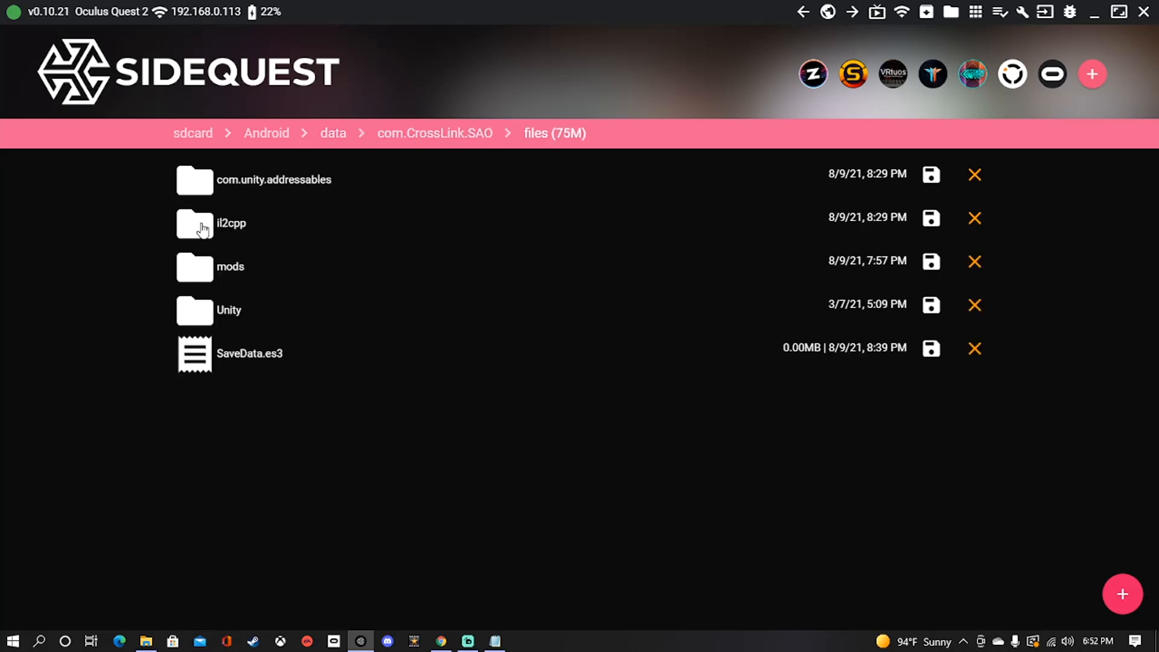
{"action": "mouse_move", "coordinate": [206, 316]}
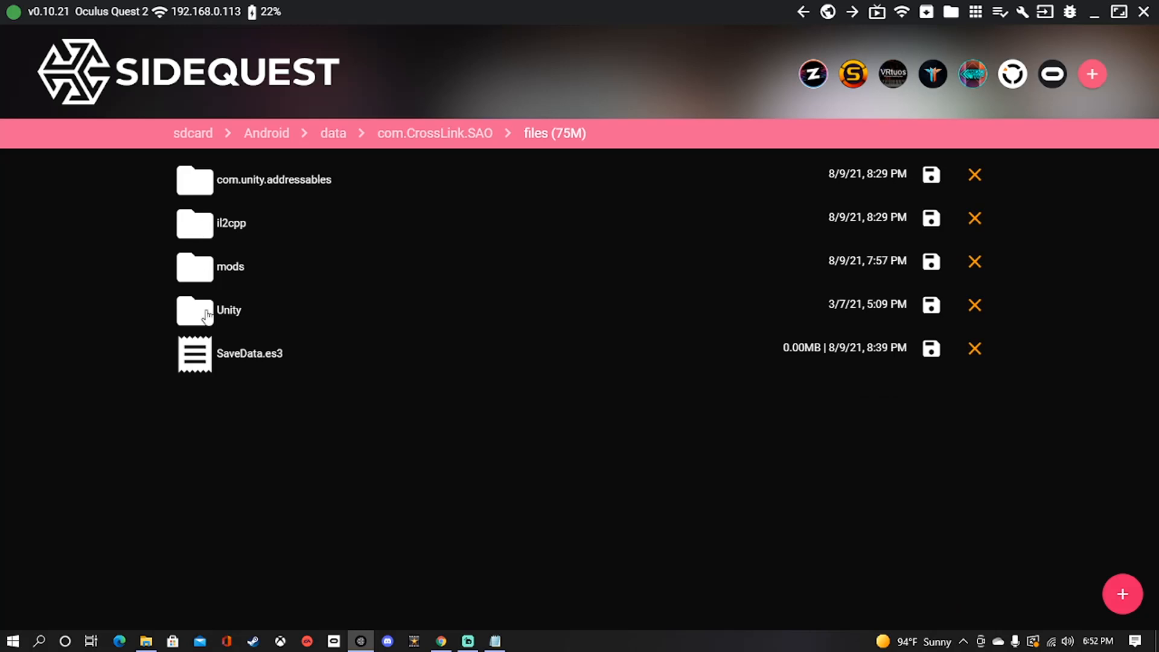
Browse to com.CrossLink.SAO > files, briefly toggling the add-files options menu
{"action": "left_click", "coordinate": [1122, 593]}
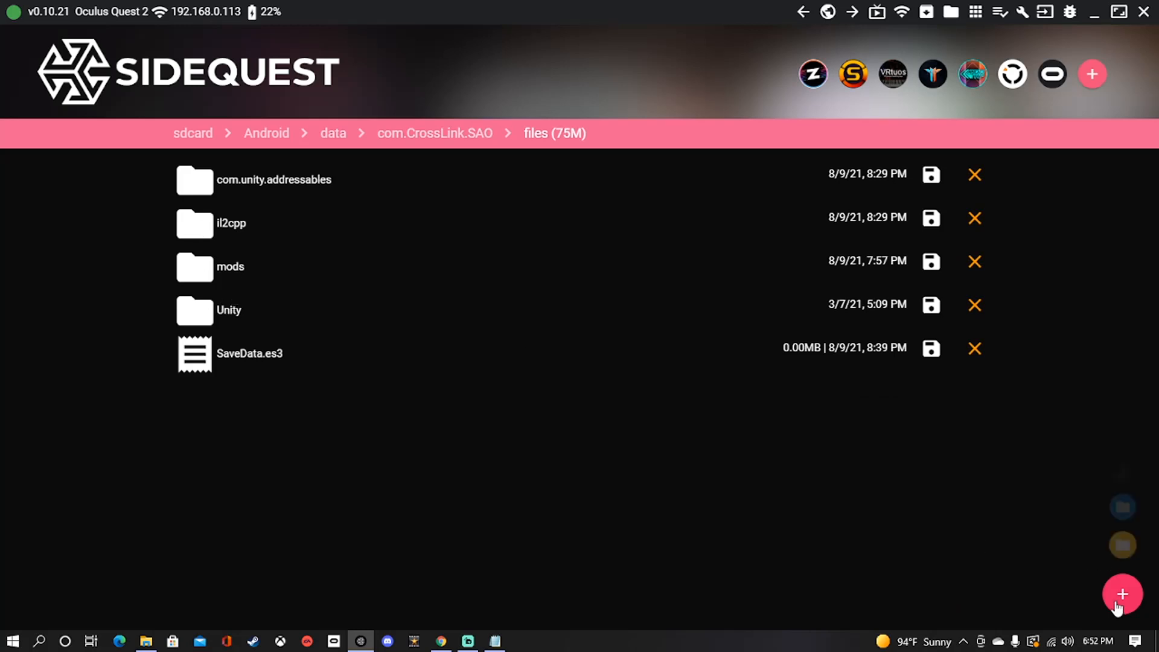
{"action": "left_click", "coordinate": [1123, 594]}
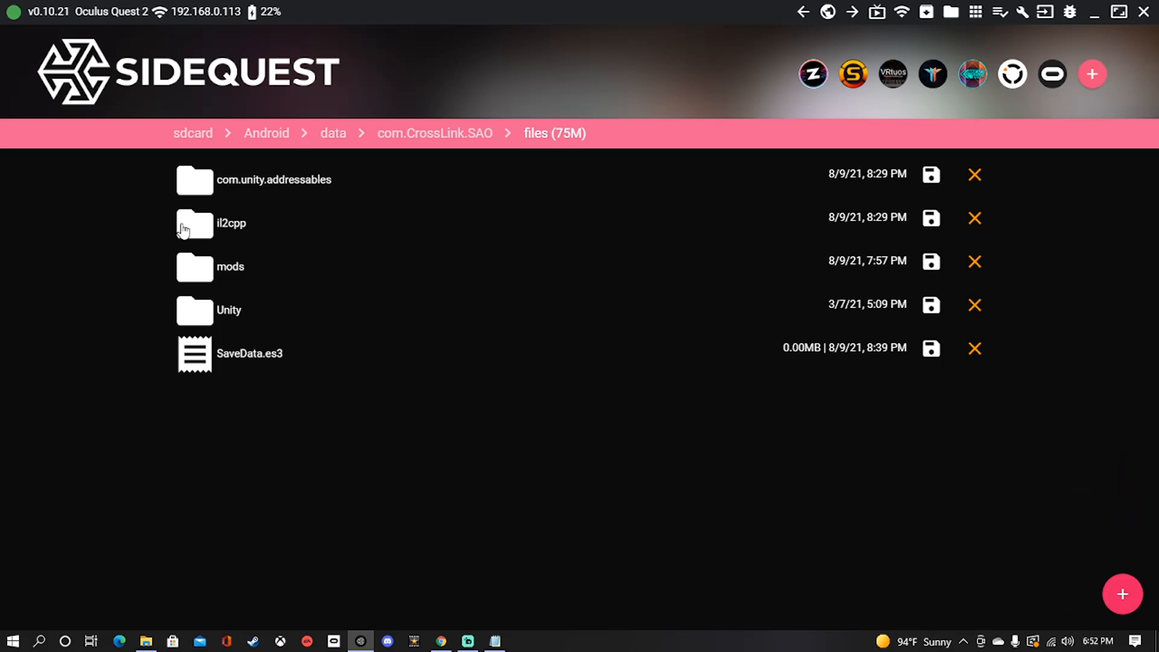
{"action": "mouse_move", "coordinate": [224, 281]}
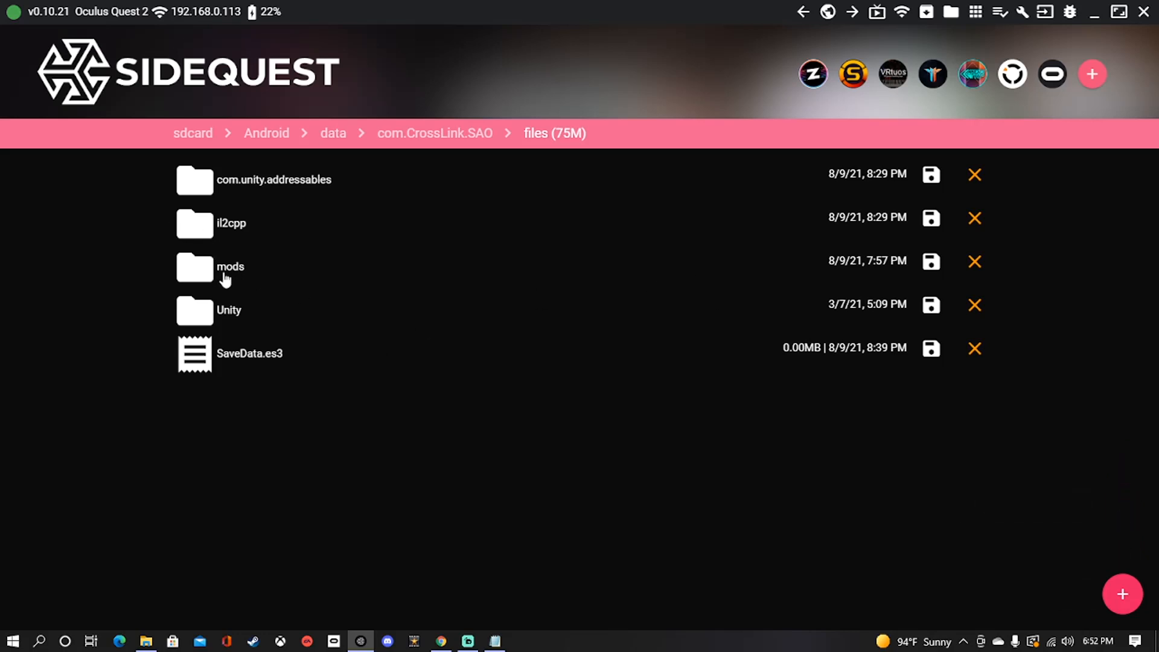
{"action": "mouse_move", "coordinate": [235, 271]}
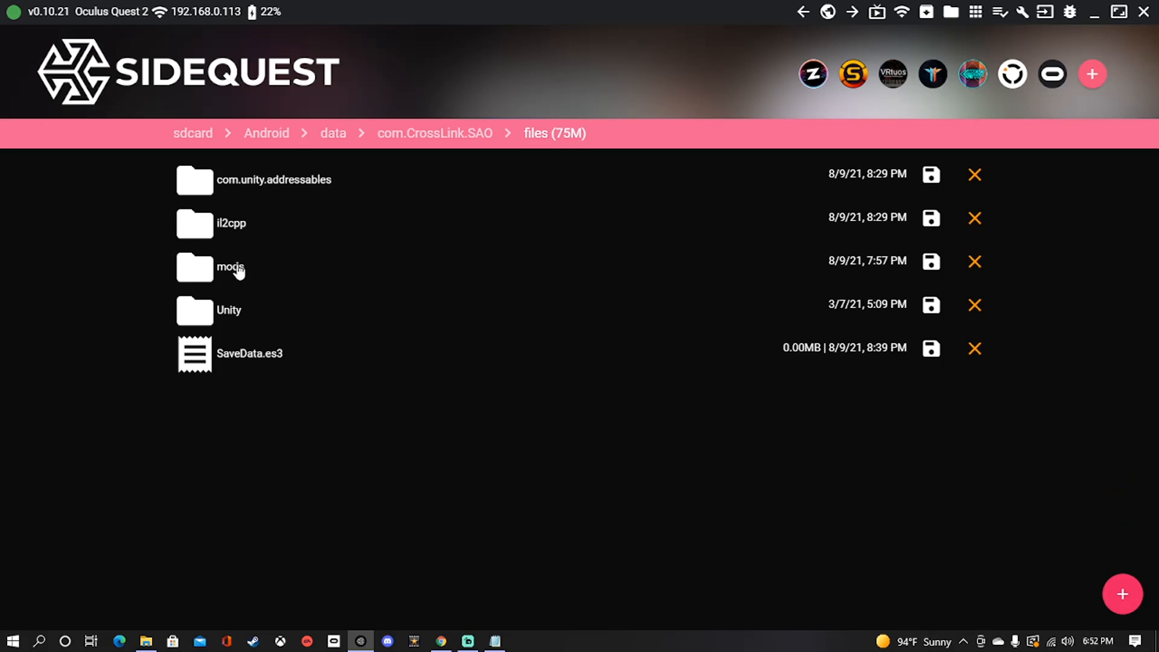
{"action": "mouse_move", "coordinate": [225, 282]}
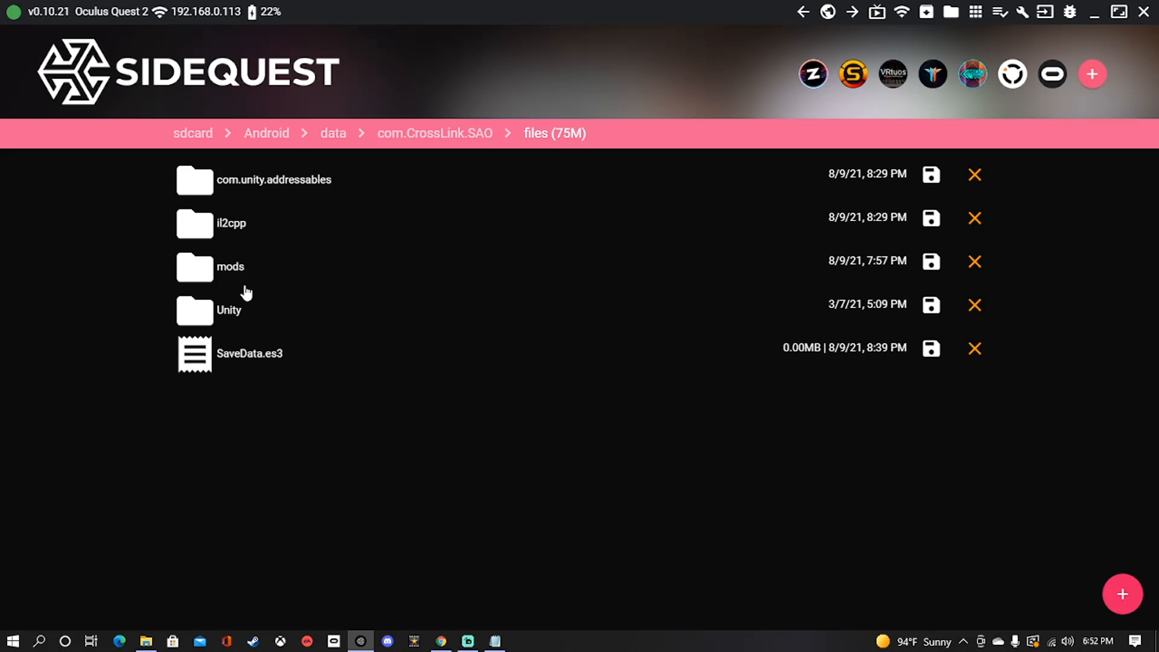
{"action": "mouse_move", "coordinate": [247, 293]}
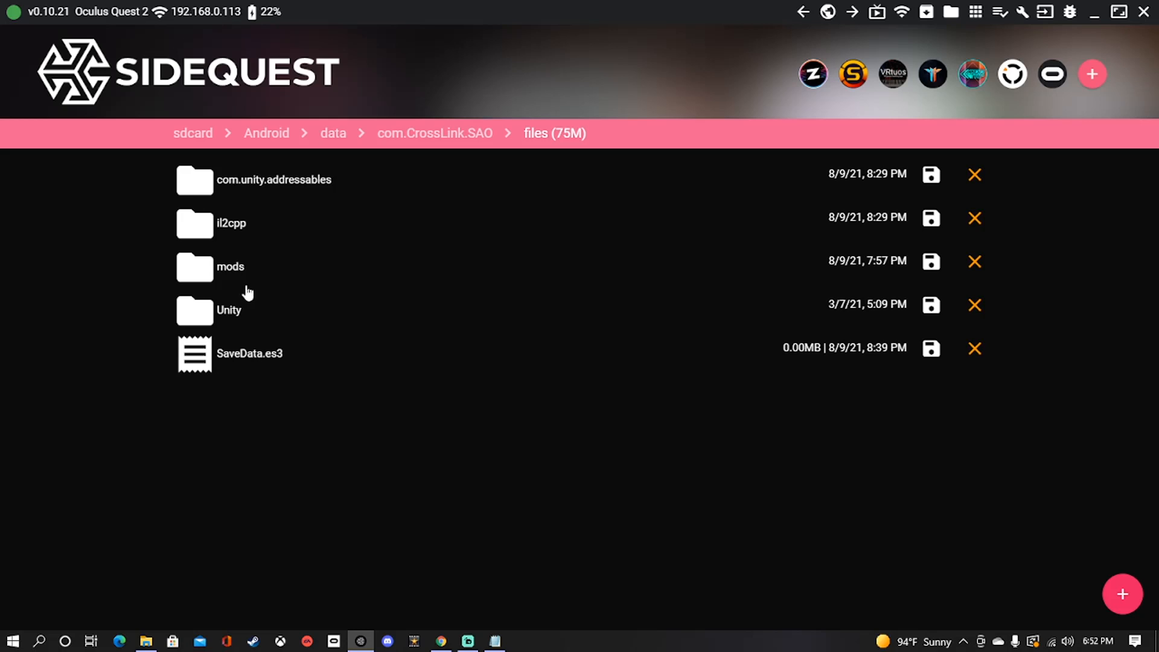
Open the mods folder to list installed mods like UF_Halo_EnergySword
{"action": "double_click", "coordinate": [230, 267]}
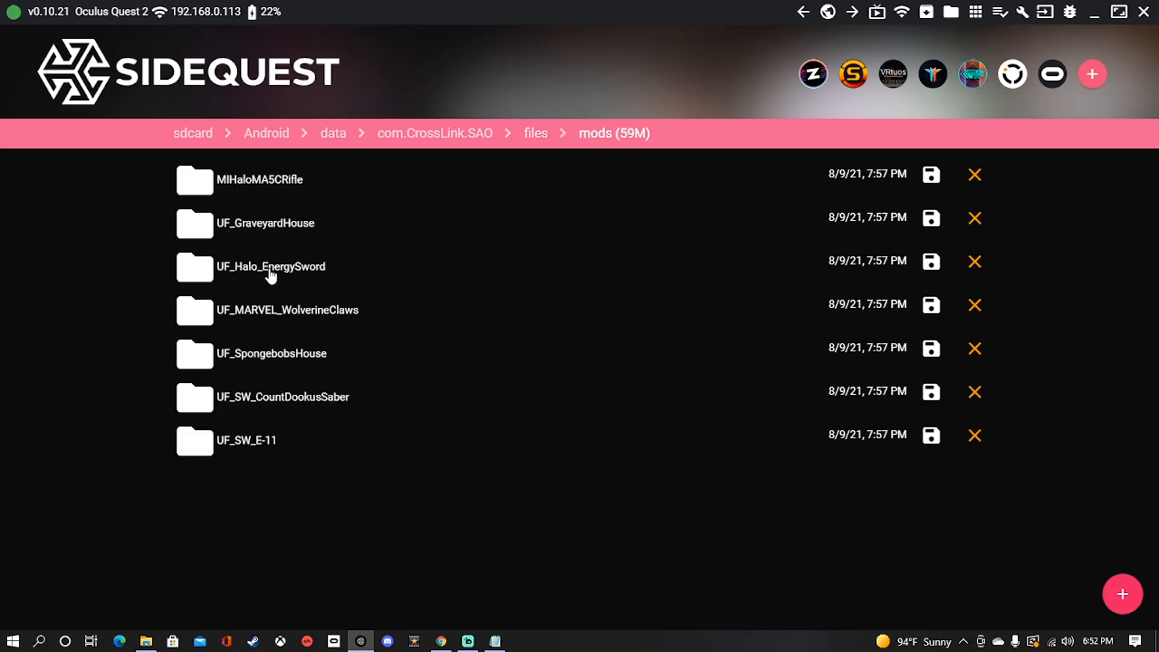
{"action": "mouse_move", "coordinate": [348, 194]}
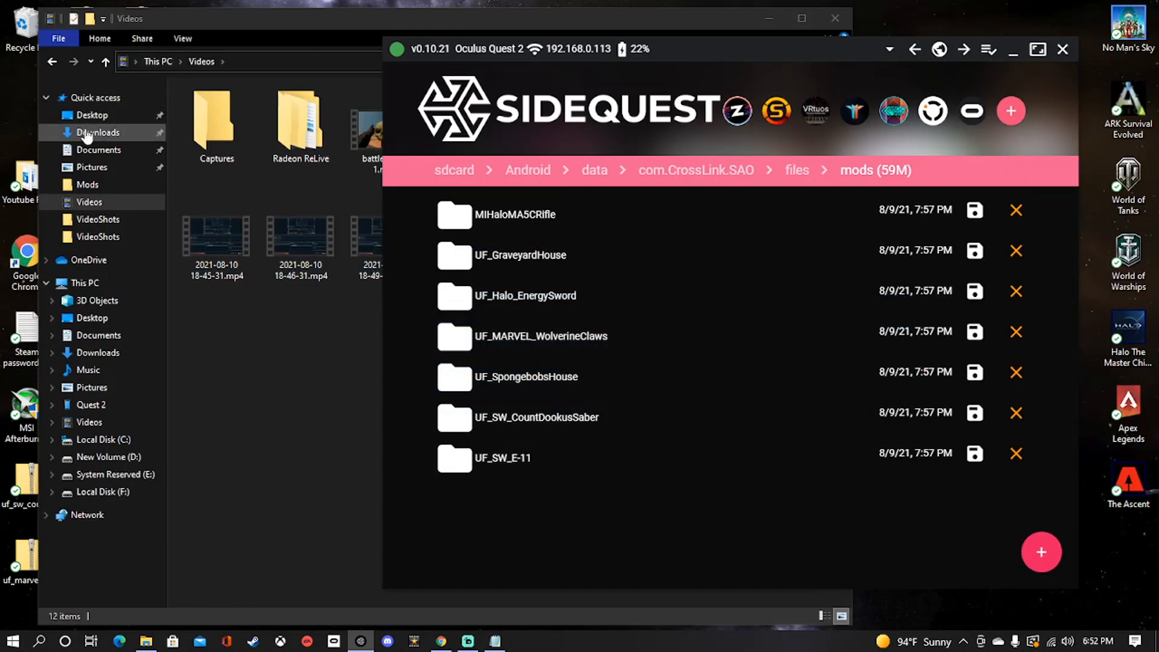
Copy the two uf_sw saber zips from Downloads onto the desktop
{"action": "left_click", "coordinate": [99, 132]}
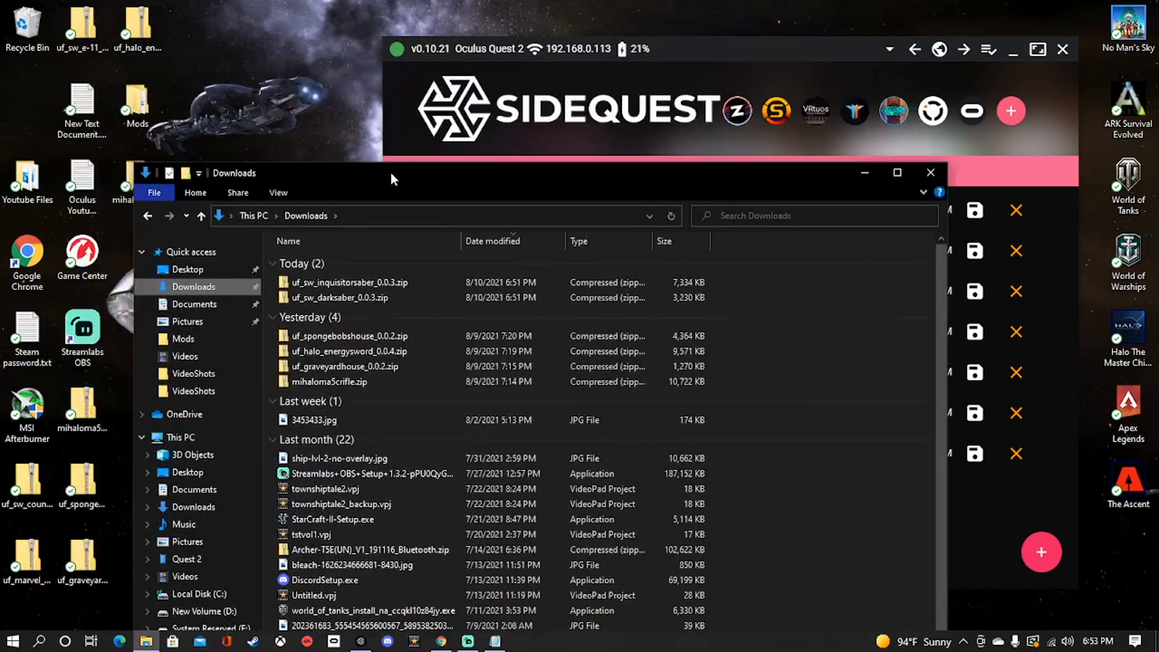
{"action": "left_click_drag", "start_coordinate": [340, 297], "coordinate": [303, 34]}
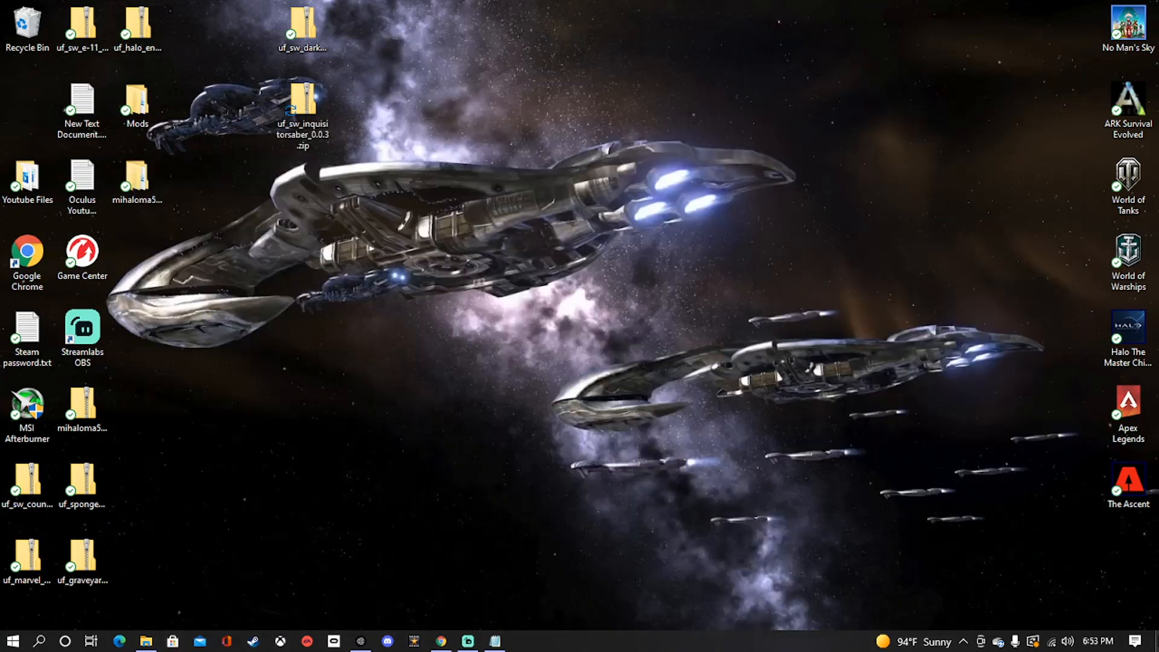
{"action": "mouse_move", "coordinate": [338, 84]}
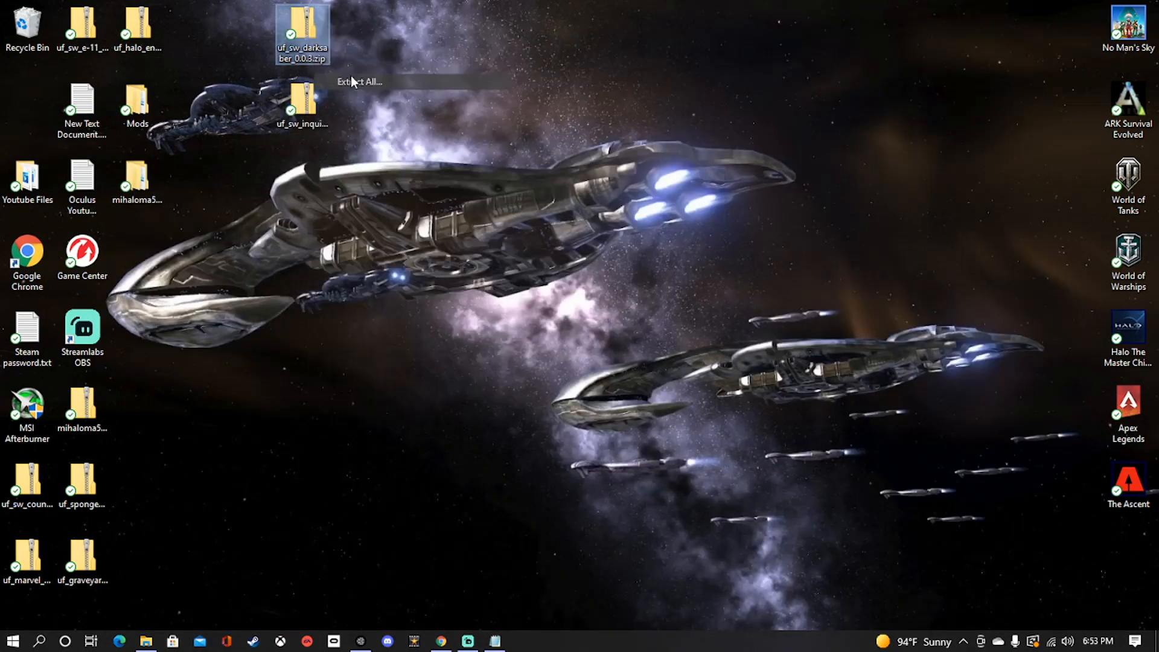
Extract the Darksaber zip, open its folder, and start on the Inquisitor saber zip
{"action": "left_click", "coordinate": [358, 81]}
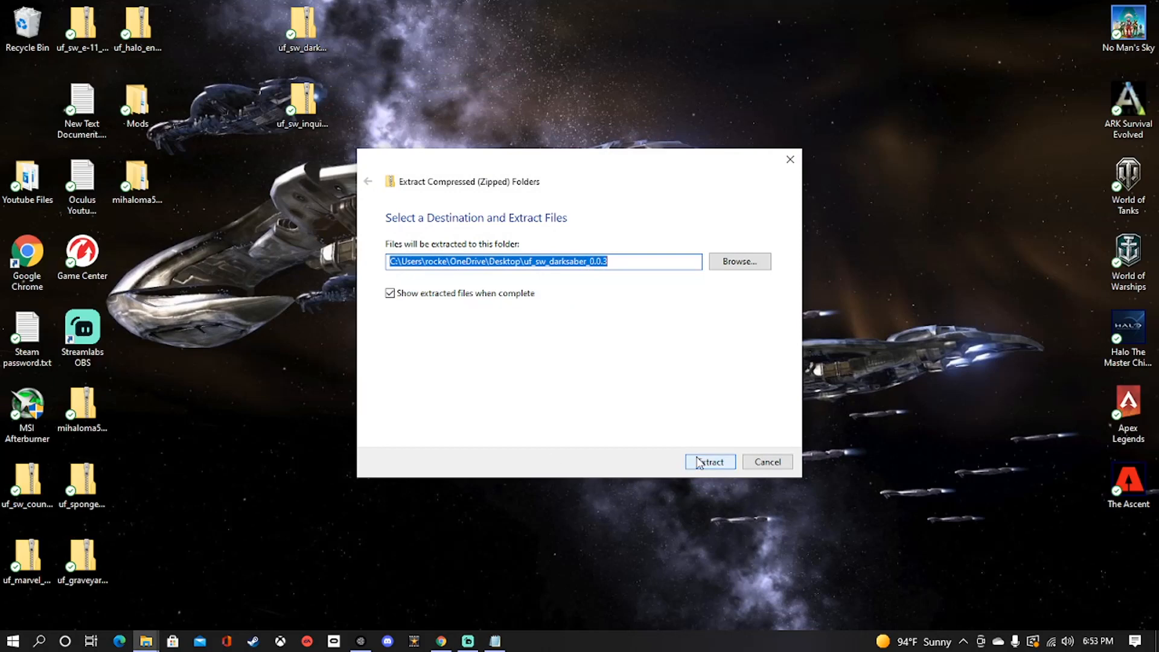
{"action": "left_click", "coordinate": [709, 462]}
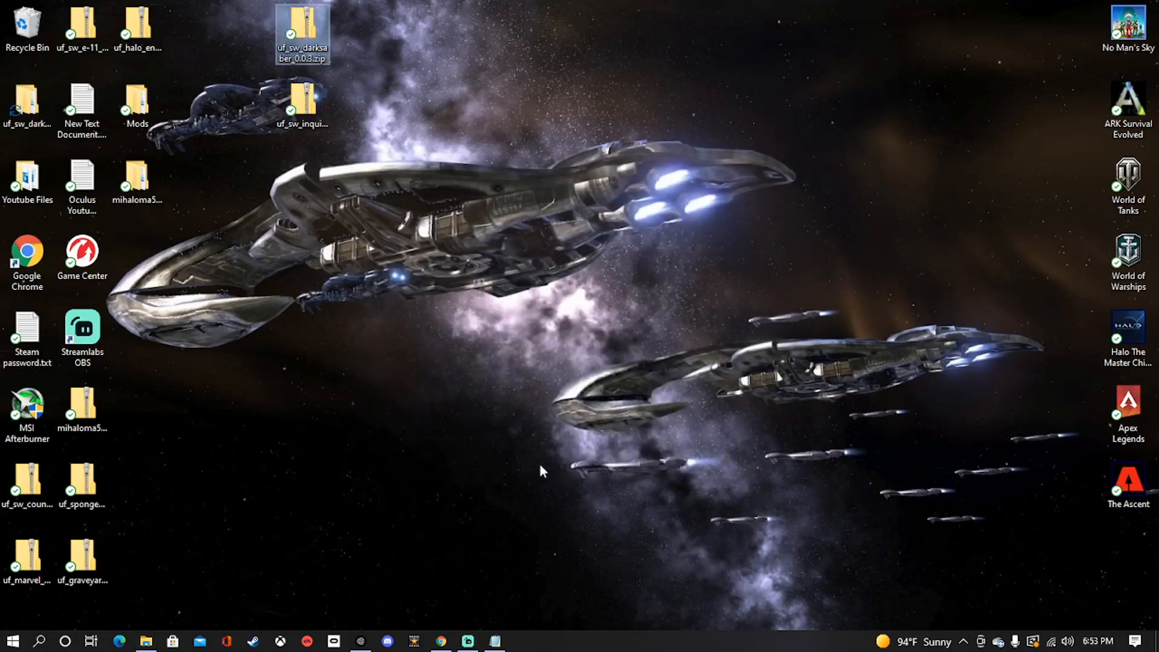
{"action": "double_click", "coordinate": [302, 34]}
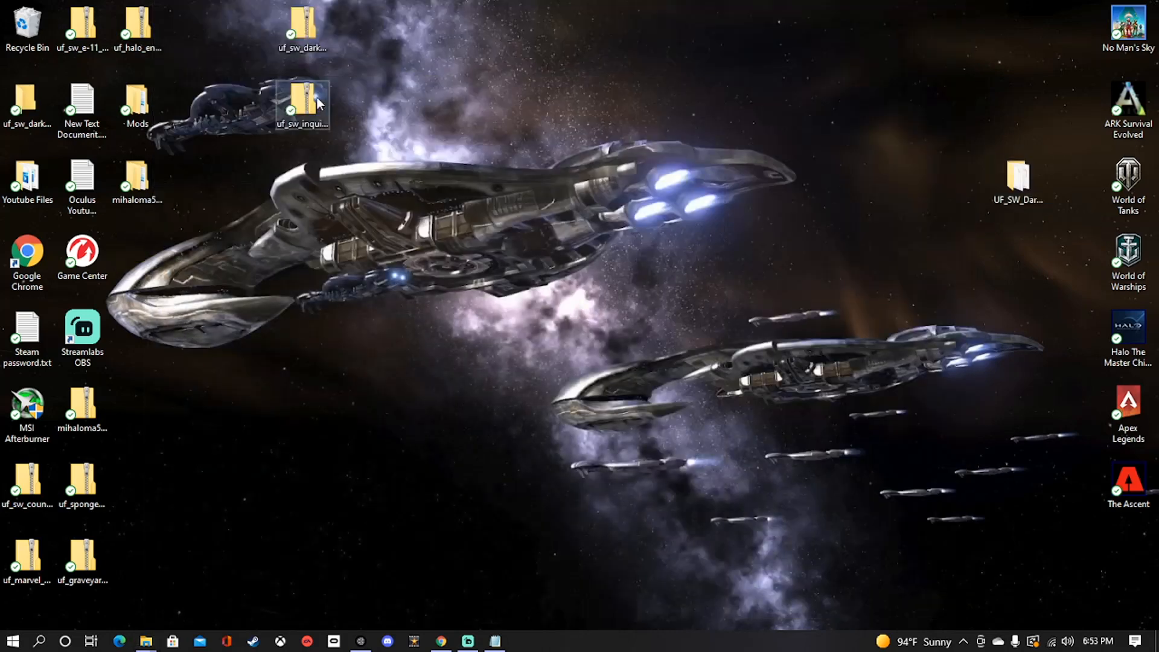
{"action": "right_click", "coordinate": [301, 107]}
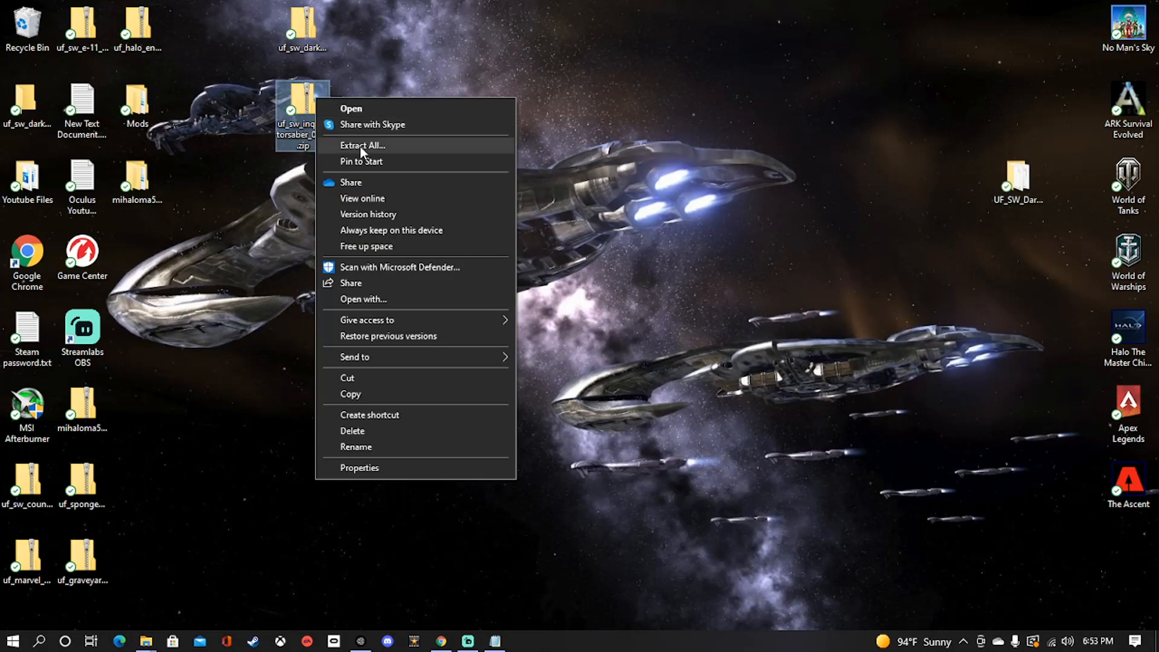
{"action": "mouse_move", "coordinate": [316, 175]}
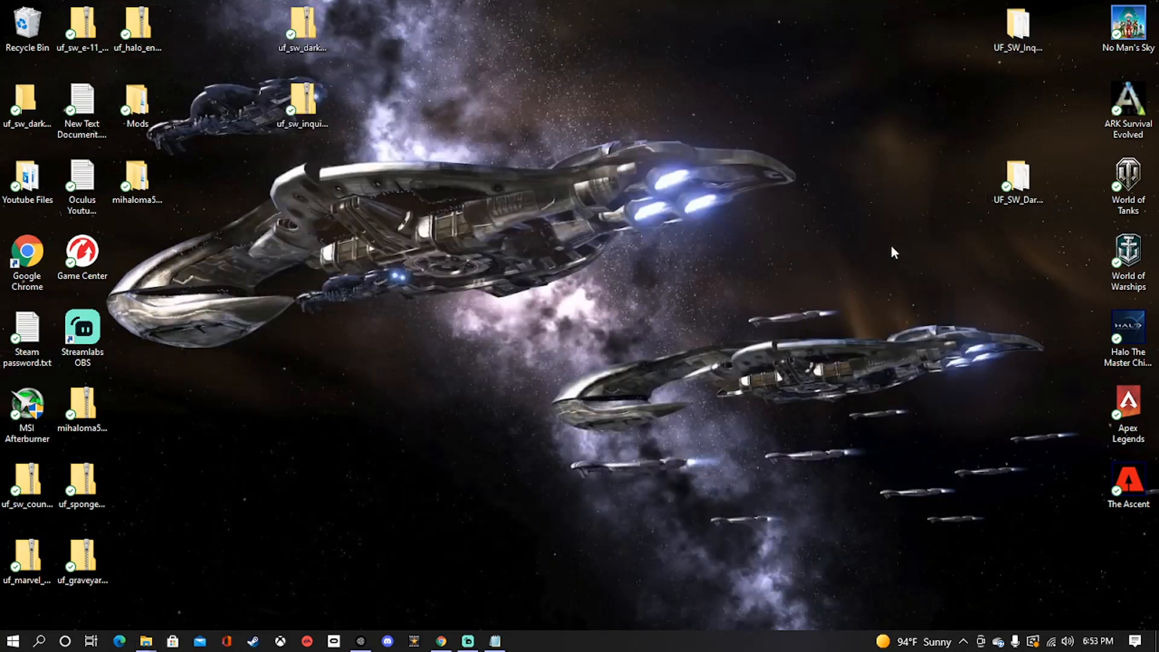
{"action": "mouse_move", "coordinate": [1023, 93]}
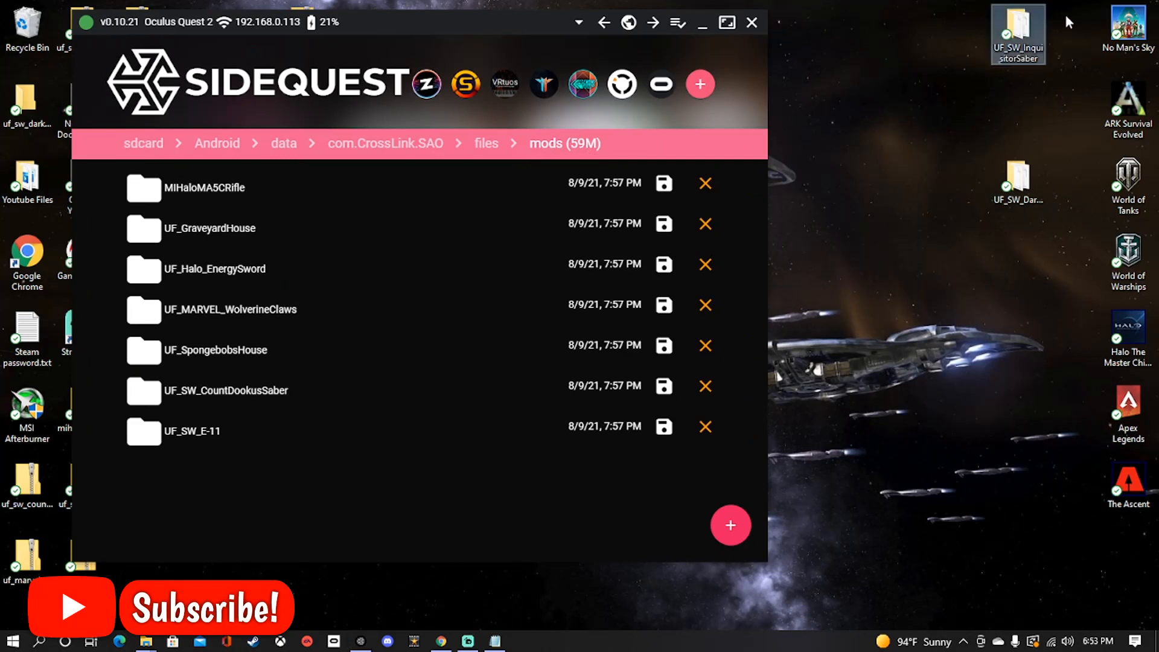
Drag both UF_SW saber folders into the headset mods folder, then exit SideQuest
{"action": "left_click", "coordinate": [1018, 181]}
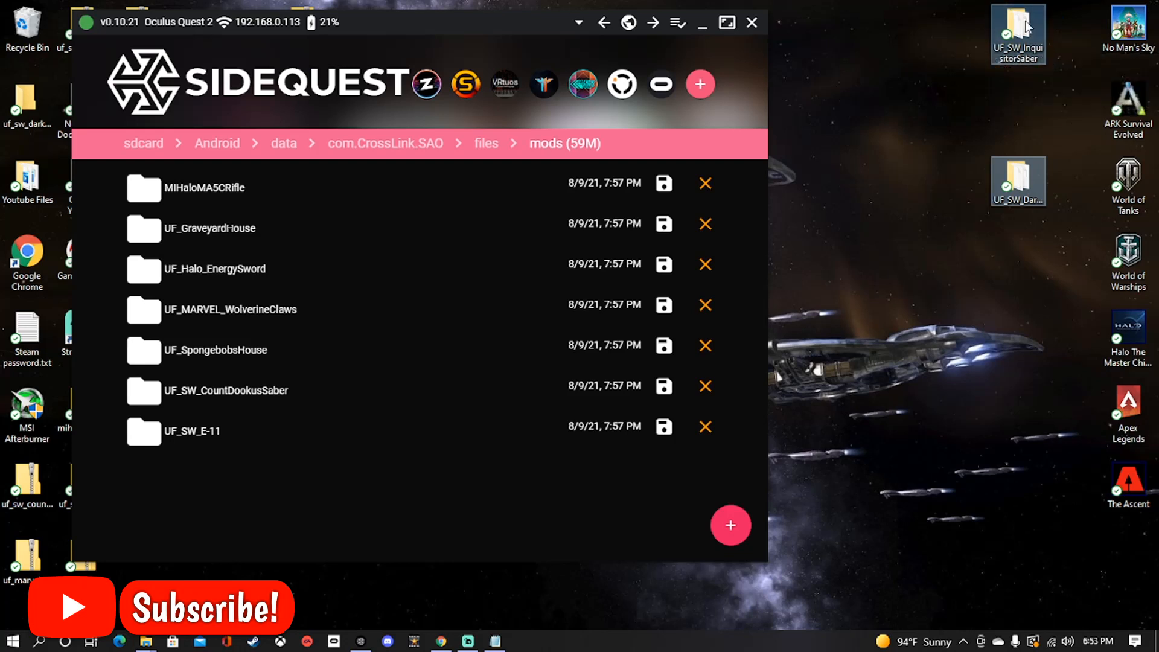
{"action": "left_click_drag", "start_coordinate": [1017, 33], "coordinate": [336, 399]}
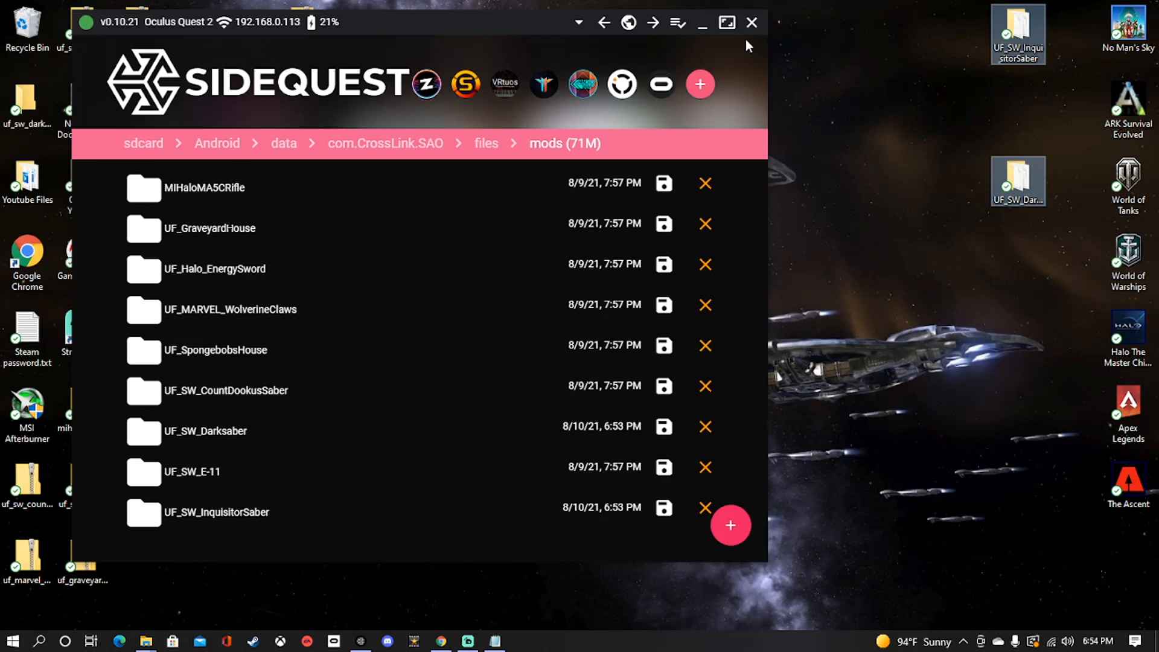
{"action": "mouse_move", "coordinate": [752, 23]}
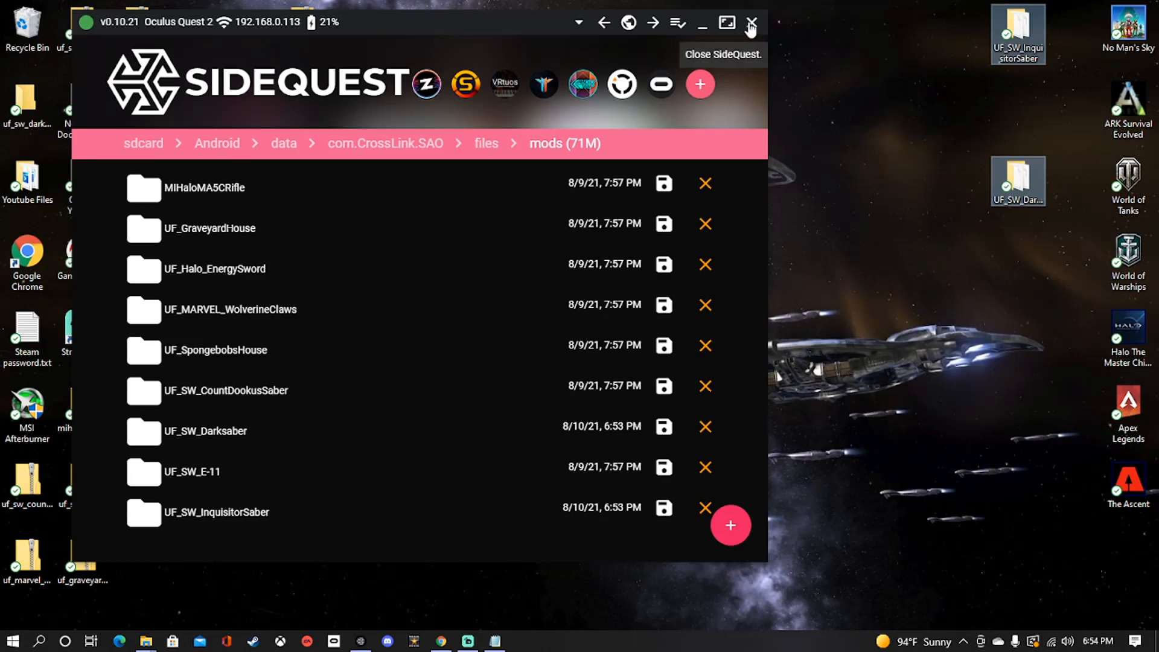
{"action": "left_click", "coordinate": [751, 23]}
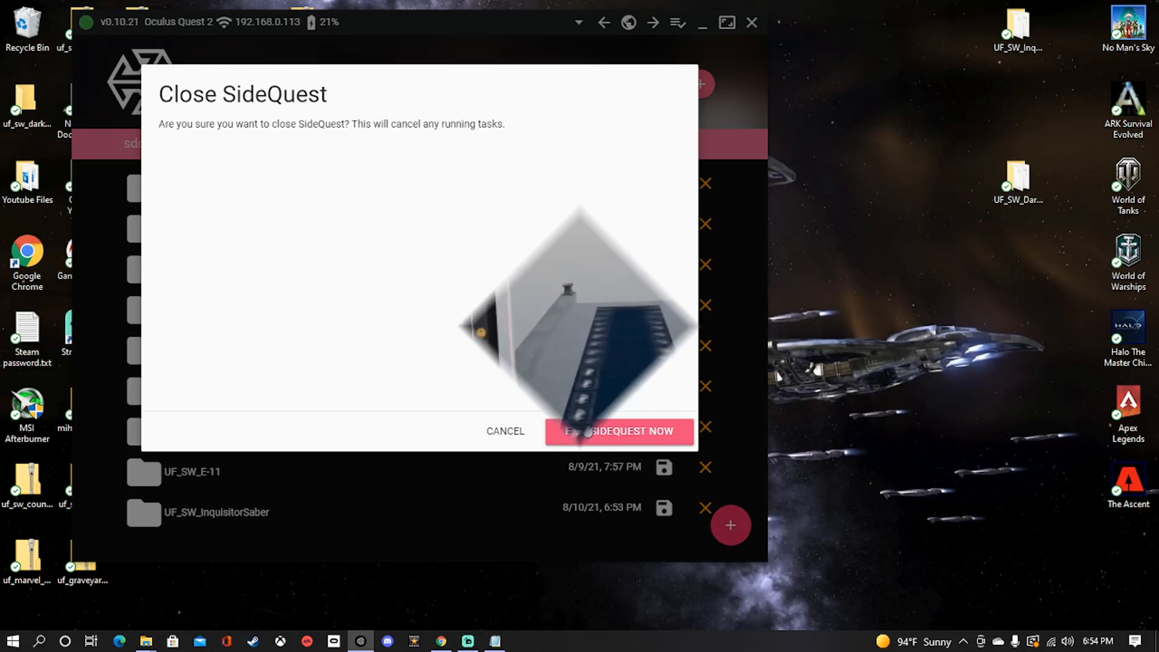
{"action": "left_click", "coordinate": [619, 431]}
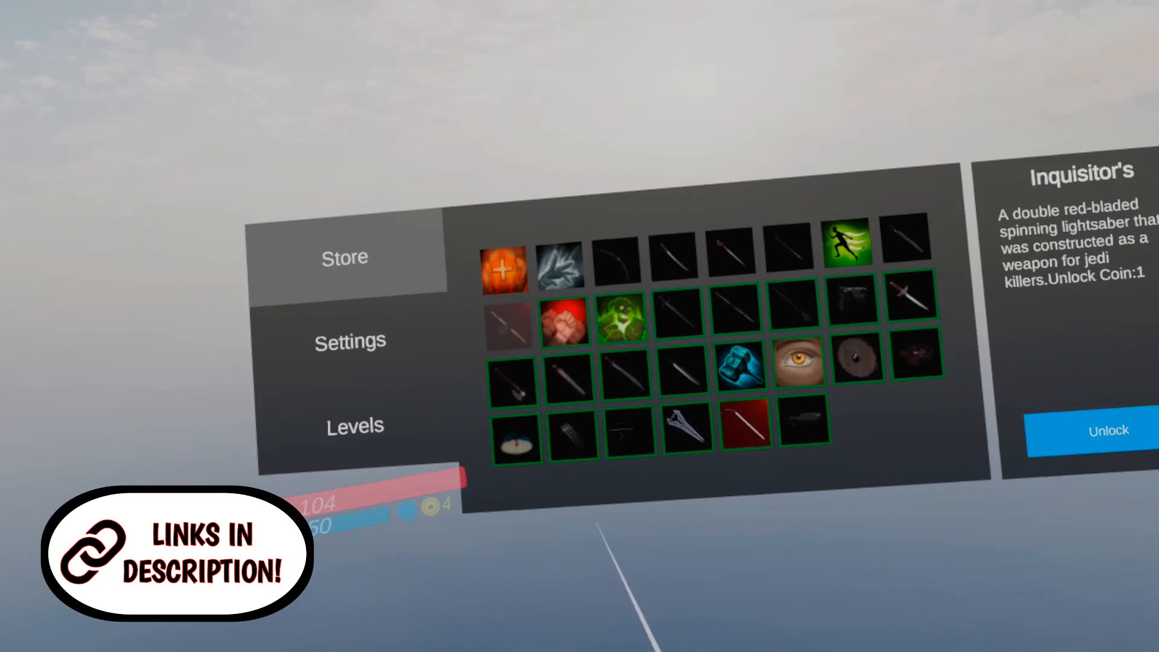
Unlock the Inquisitor's lightsaber for one coin and show the Levels map
{"action": "left_click", "coordinate": [1109, 431]}
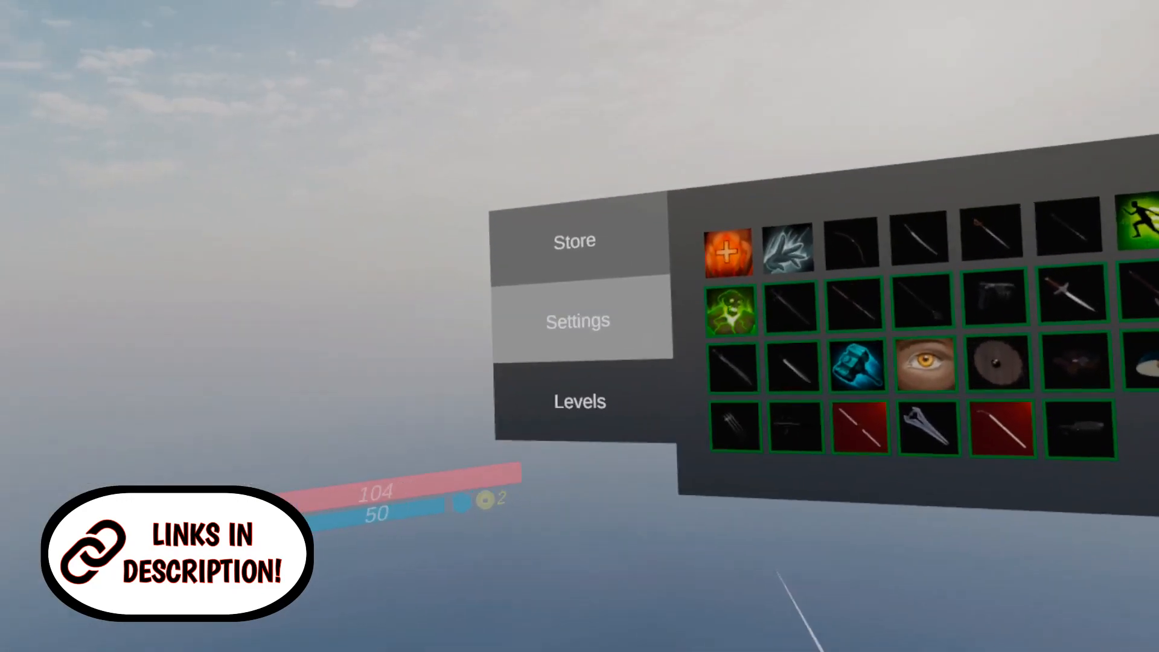
{"action": "left_click", "coordinate": [579, 401]}
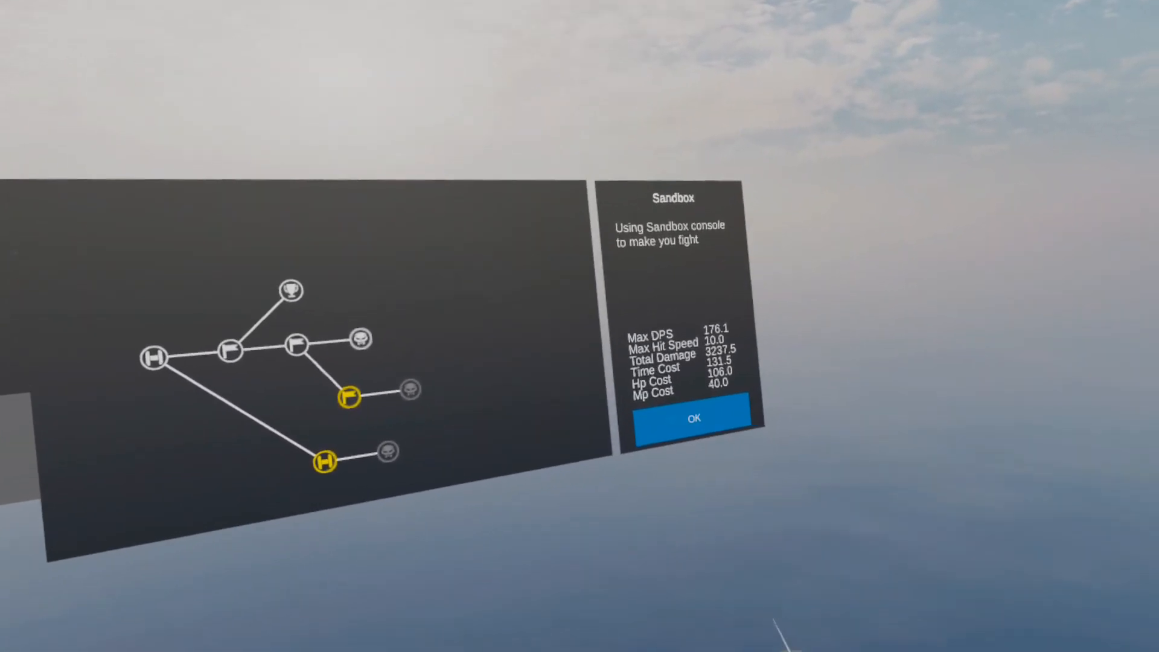
Load Battle Talent's Sandbox level to reach the Darksaber and Inquisitor's Lightsaber on the spawn board
{"action": "left_click", "coordinate": [694, 418]}
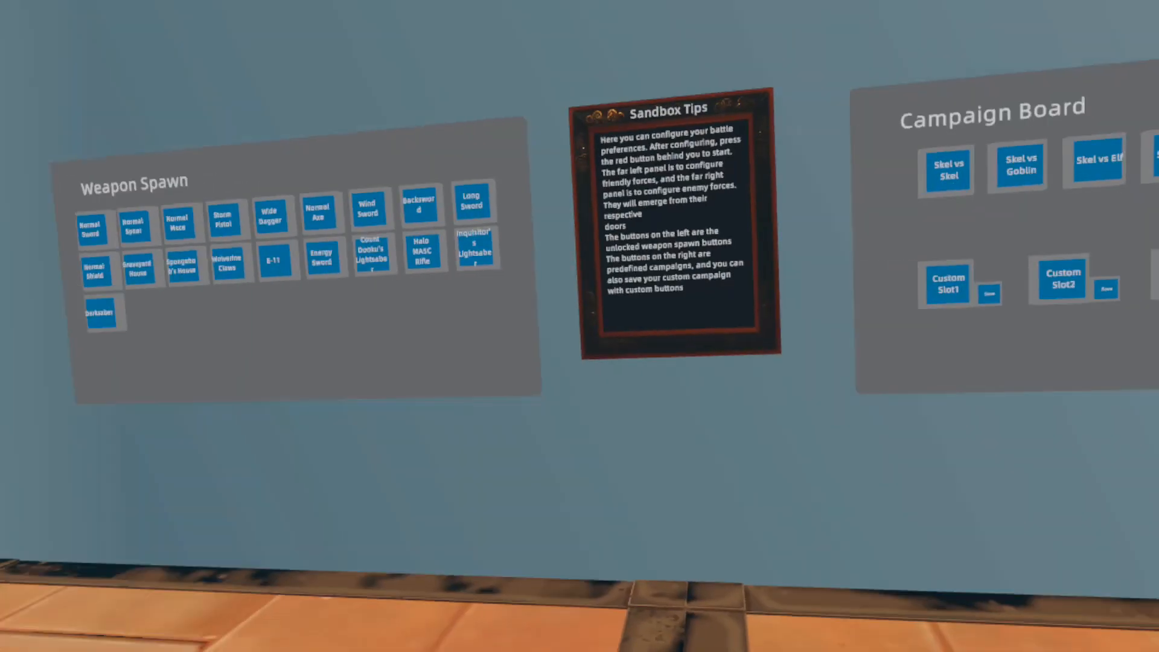